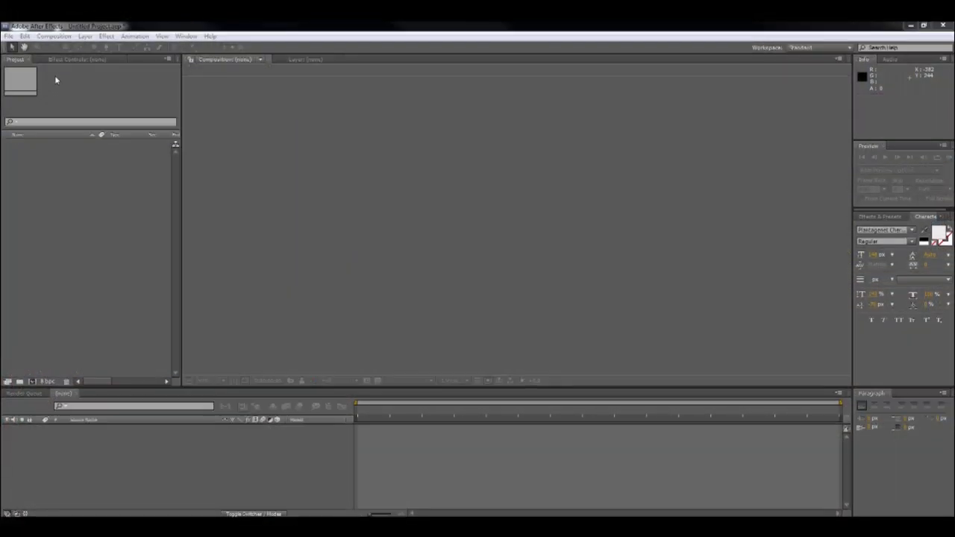
Step: Create Comp 1 from Composition > New Composition for the street footage clip
left_click(54, 36)
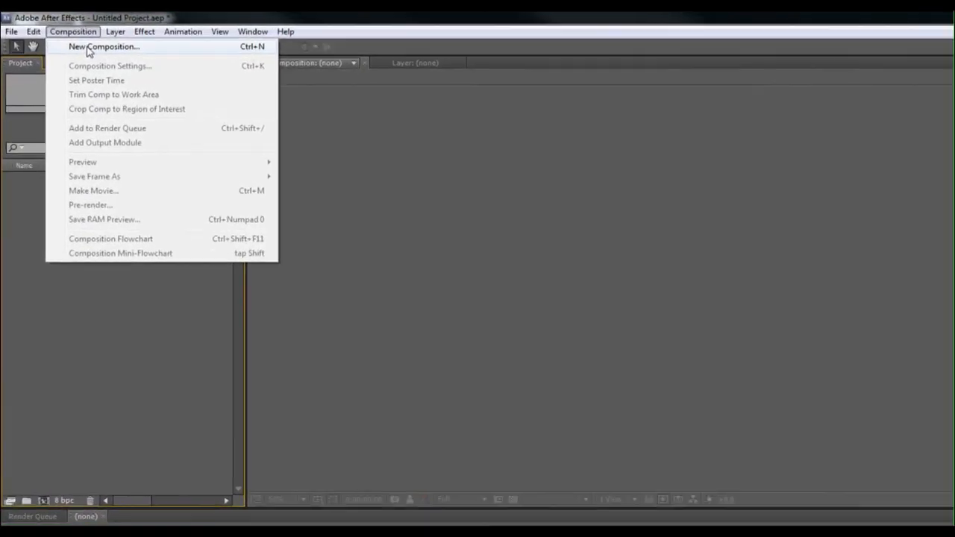
left_click(104, 47)
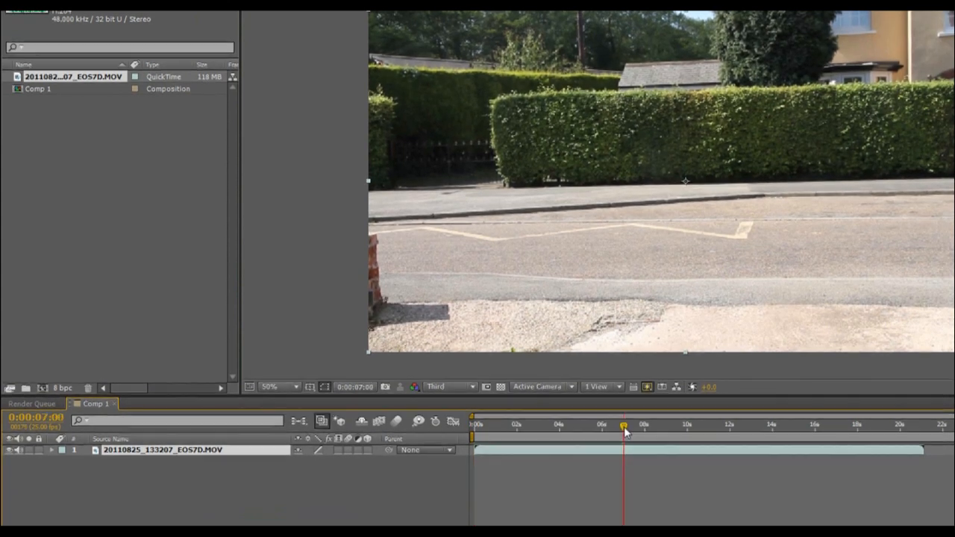
Step: Scrub the footage to about 8s, where the actor leaves the frame
left_click_drag(623, 425, 632, 425)
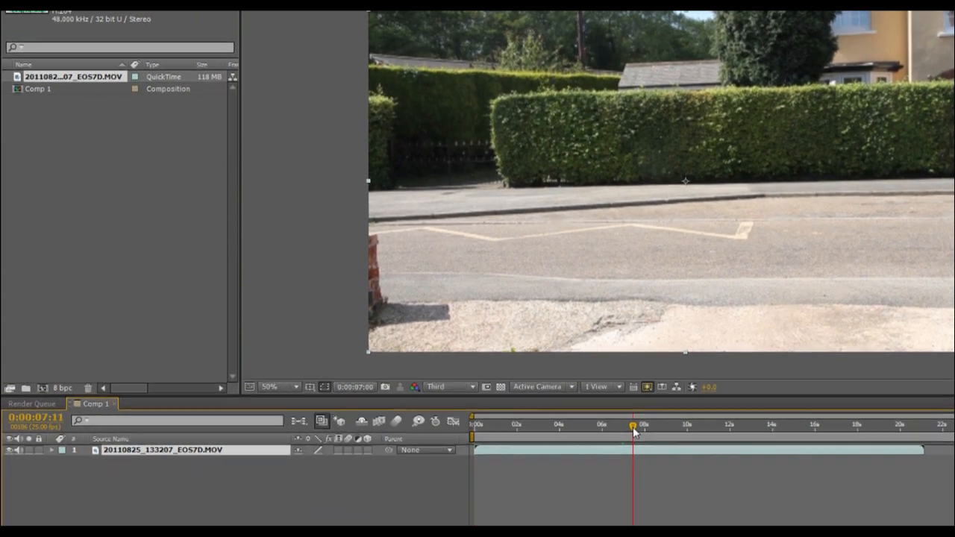
left_click_drag(633, 425, 647, 425)
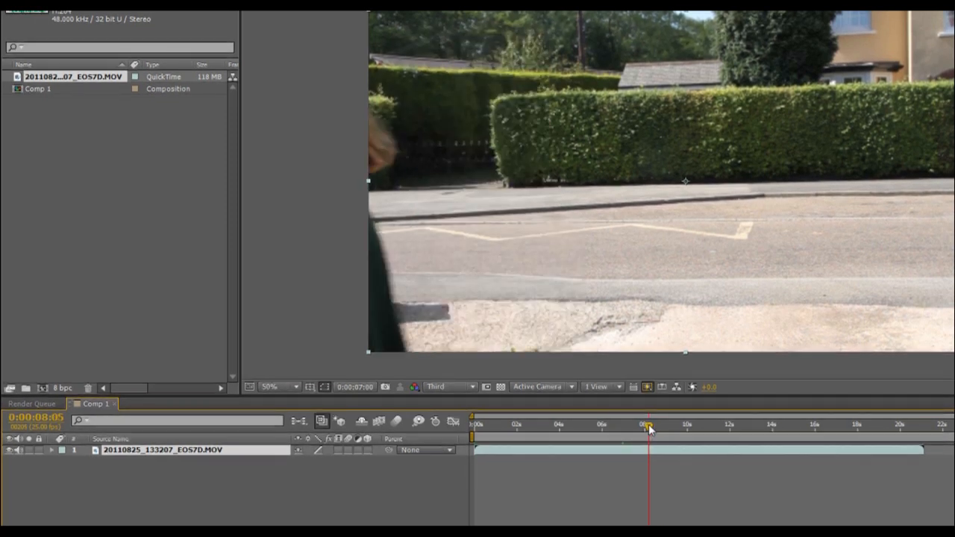
left_click_drag(649, 425, 646, 425)
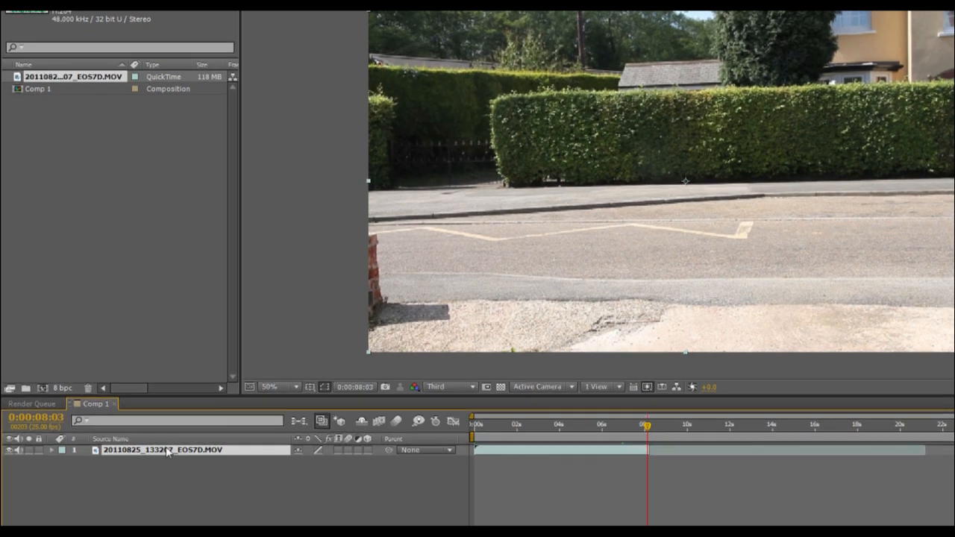
Step: Open the split-off footage layer in the Layer panel and choose Rename
double_click(161, 449)
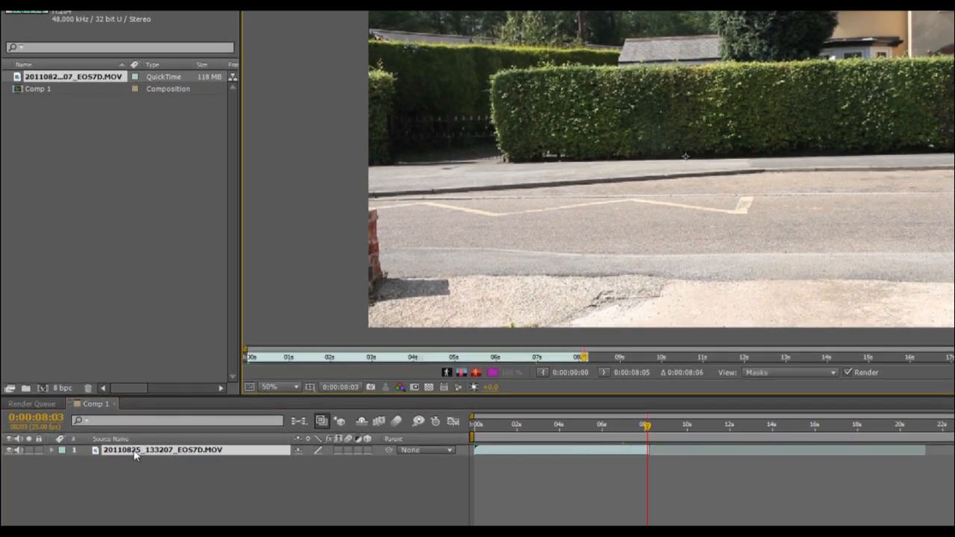
right_click(162, 449)
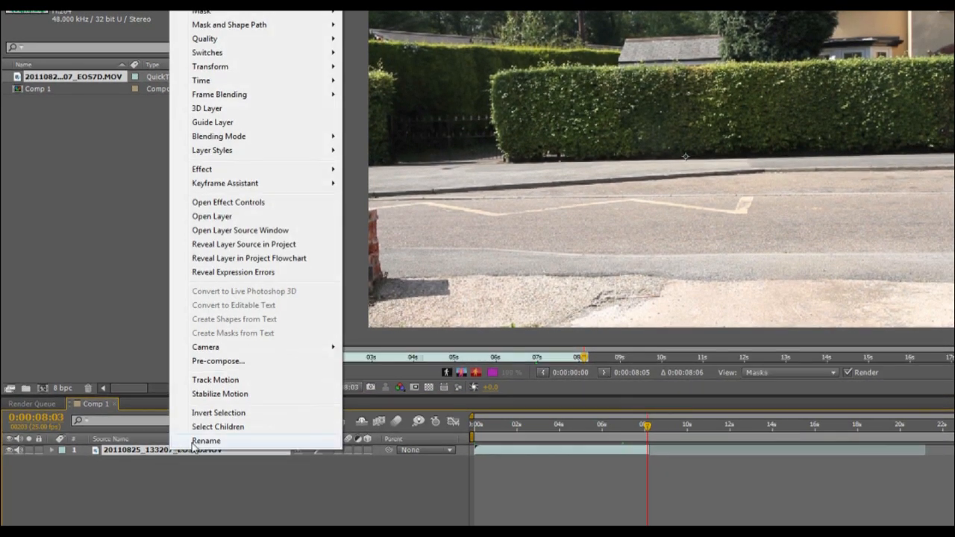
left_click(206, 440)
type("Clean Plate")
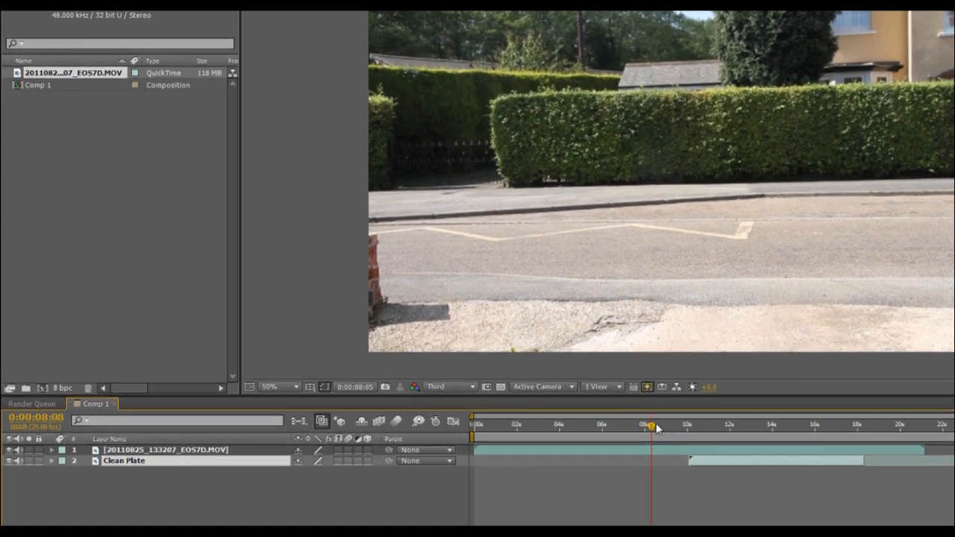
Step: Name the layer Clean Plate, move to 12:06 and select the actor layer
left_click_drag(650, 425, 687, 425)
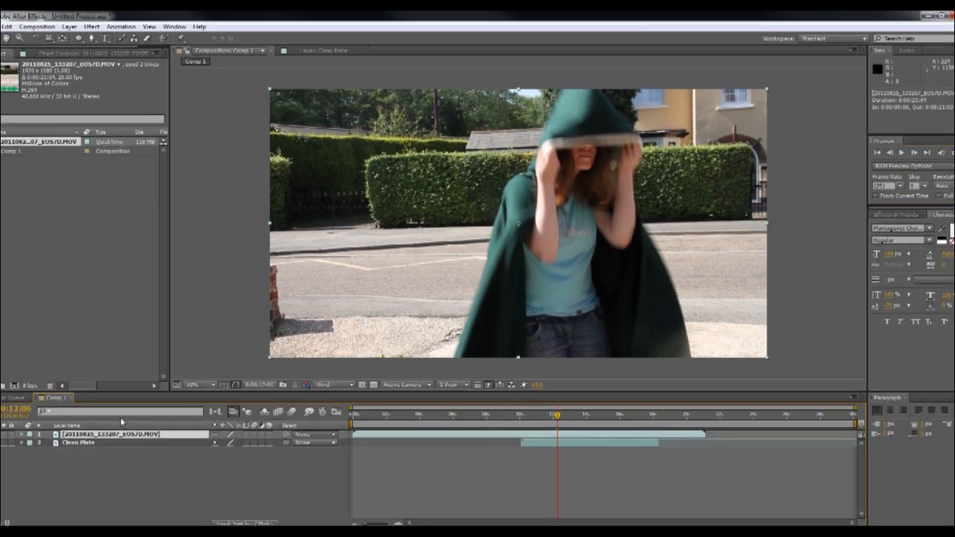
left_click(7, 26)
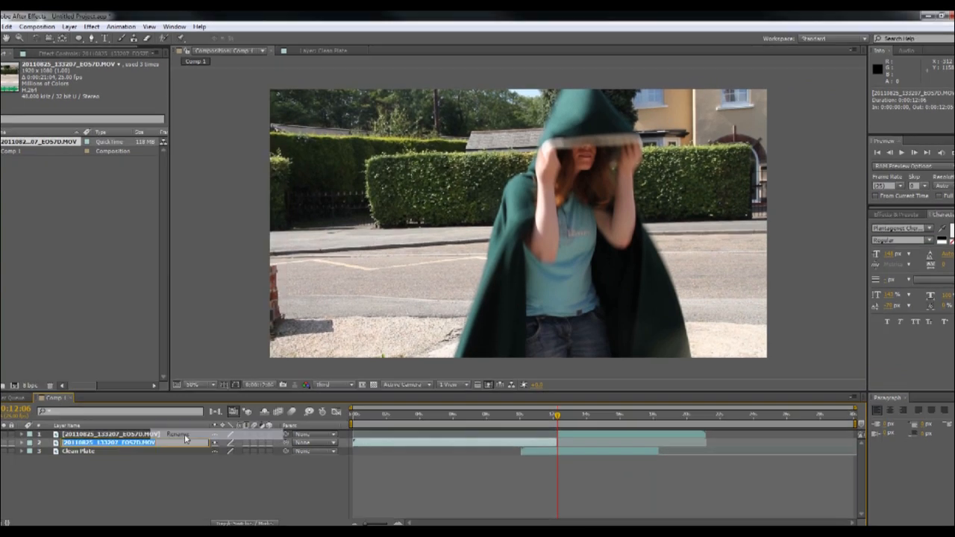
Step: Rename the duplicated actor footage layers 'Walk in' and 'invisible'
type("Walk in")
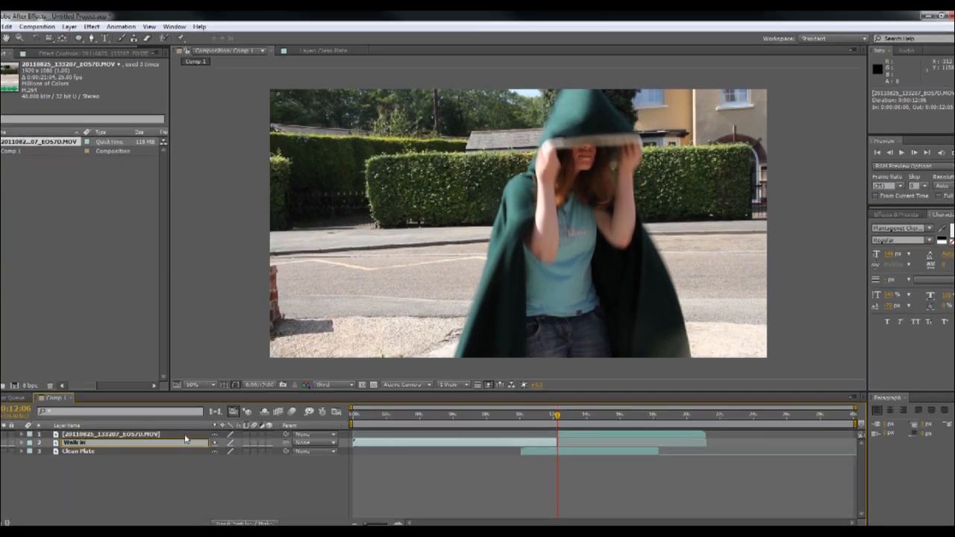
right_click(112, 434)
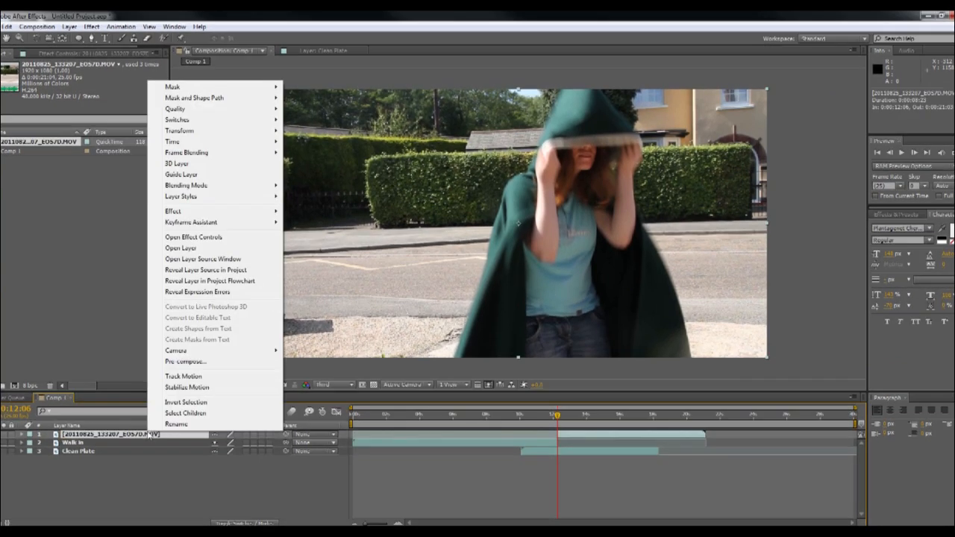
left_click(175, 424)
type("invisible")
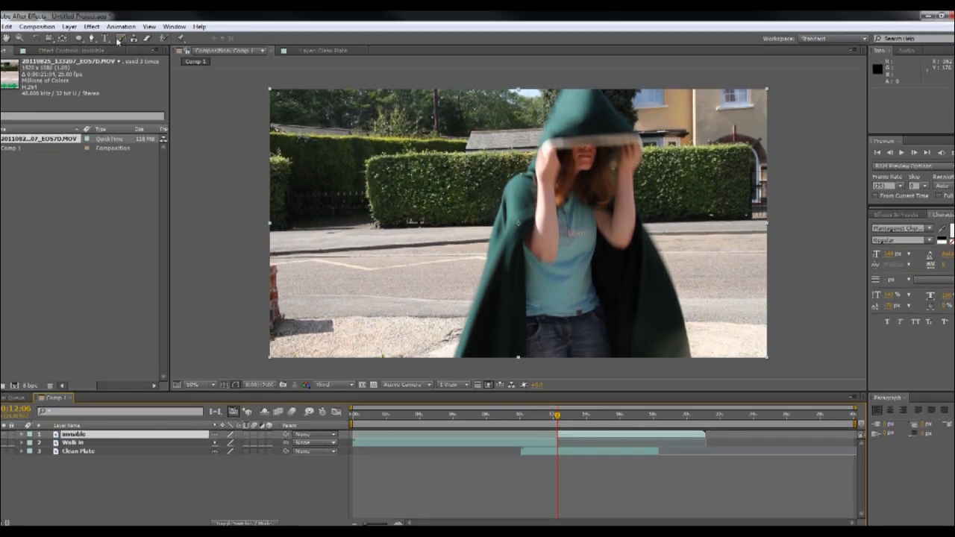
left_click(7, 26)
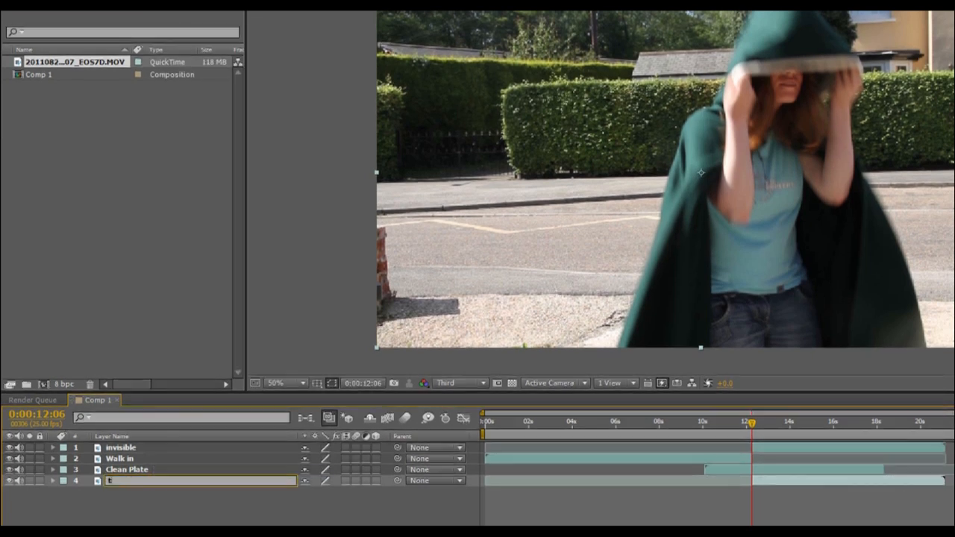
type("e")
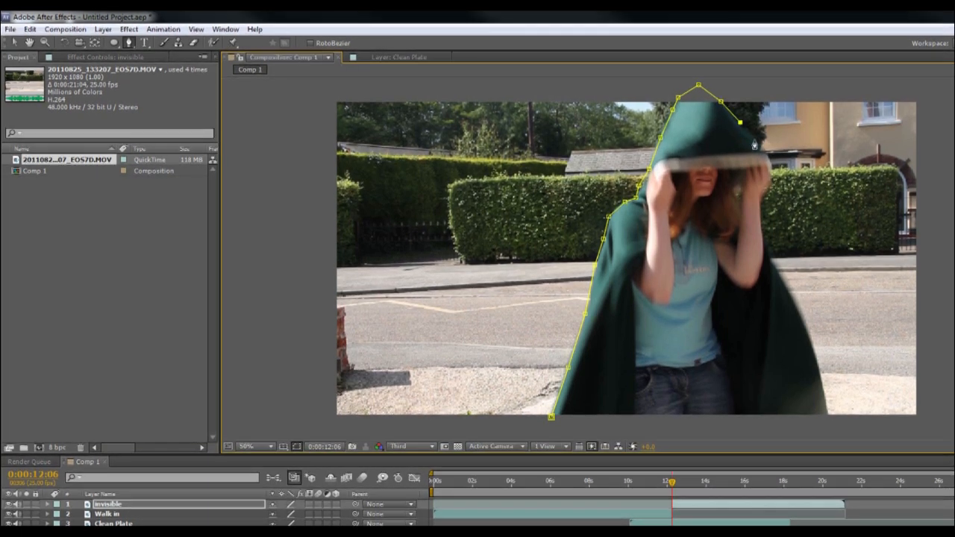
Step: Add Pen bezier points around the hood's right side and down the cloak's right edge
left_click_drag(739, 123, 768, 172)
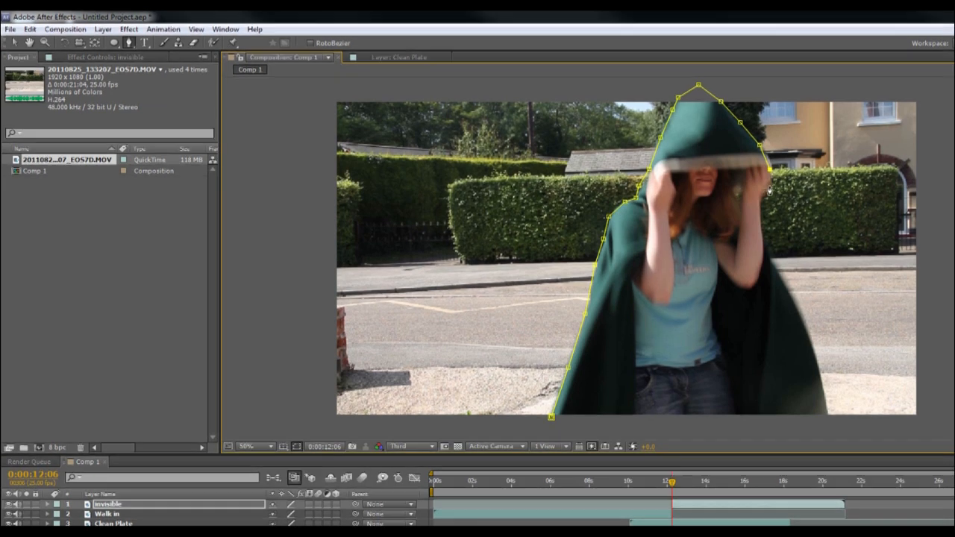
left_click_drag(768, 170, 783, 209)
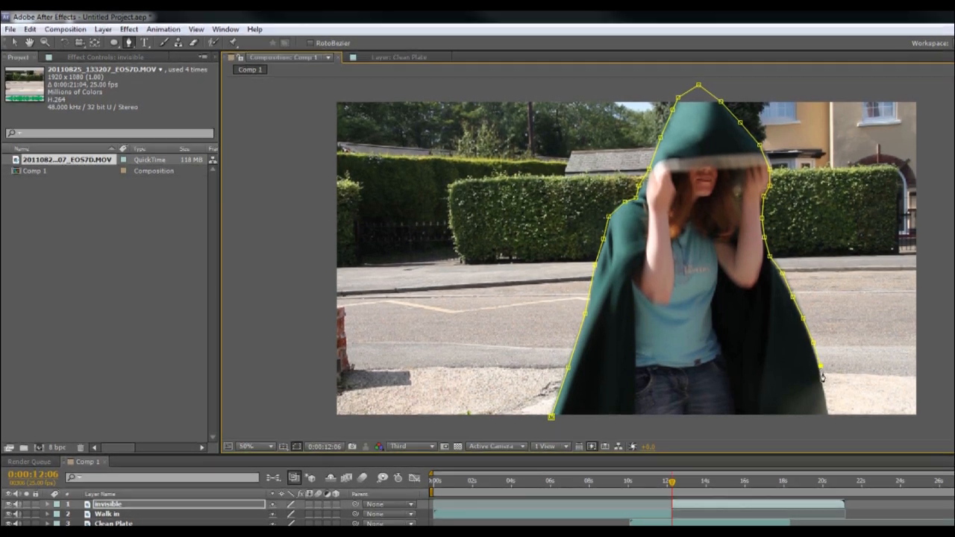
left_click_drag(821, 376, 828, 417)
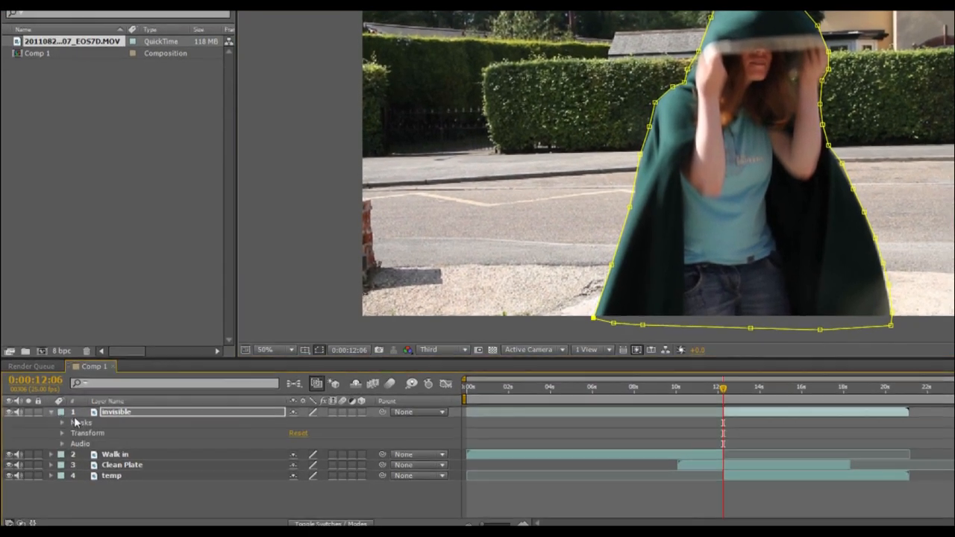
Step: Hide lower layers, set the invisible layer's mask mode to None, and reveal Mask Path
left_click(63, 423)
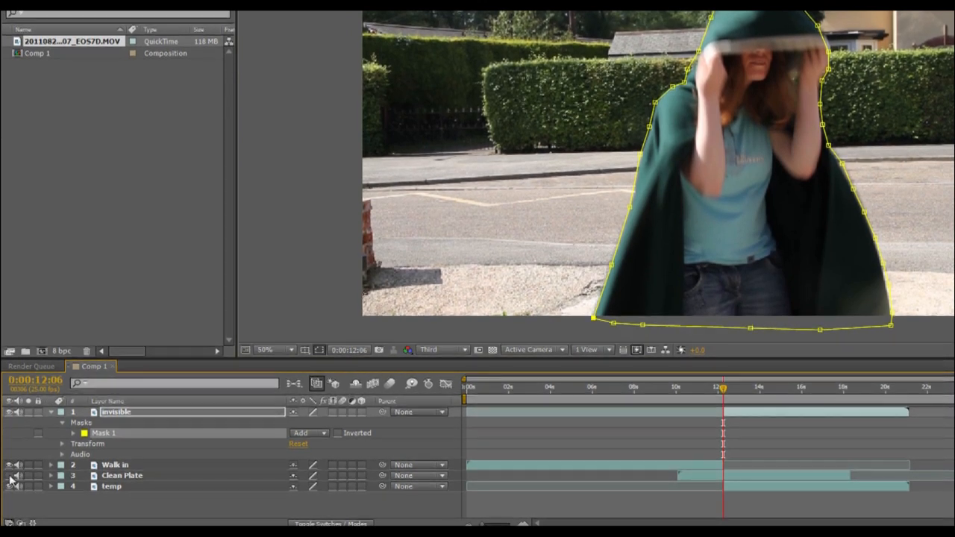
left_click(9, 476)
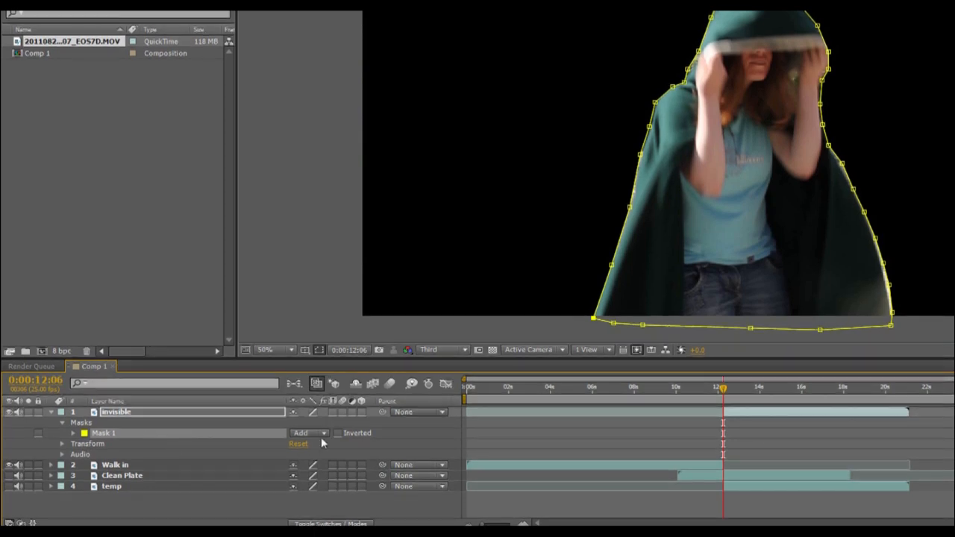
left_click(308, 433)
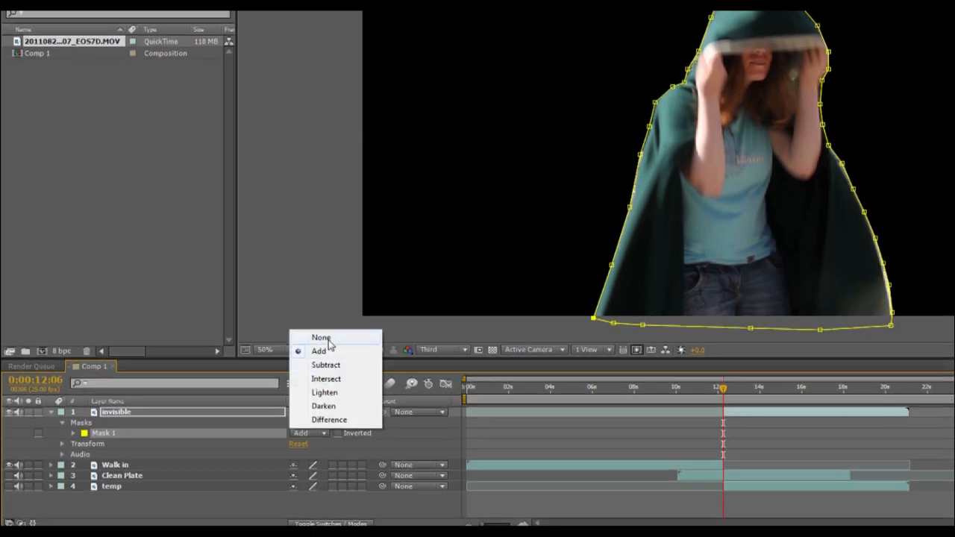
left_click(321, 337)
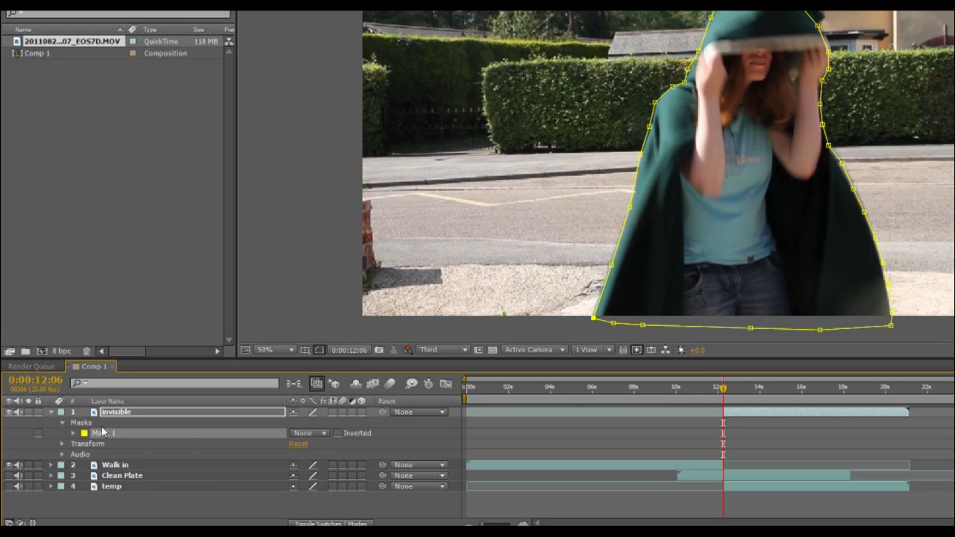
left_click(74, 433)
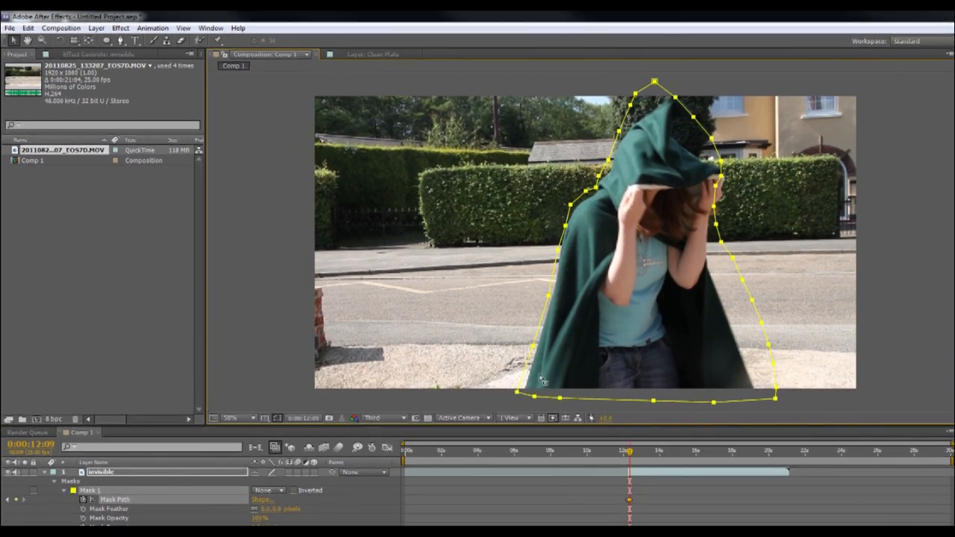
Step: Drag Mask 1's points across frames to follow the cloak through about 15 seconds
left_click_drag(530, 351, 524, 393)
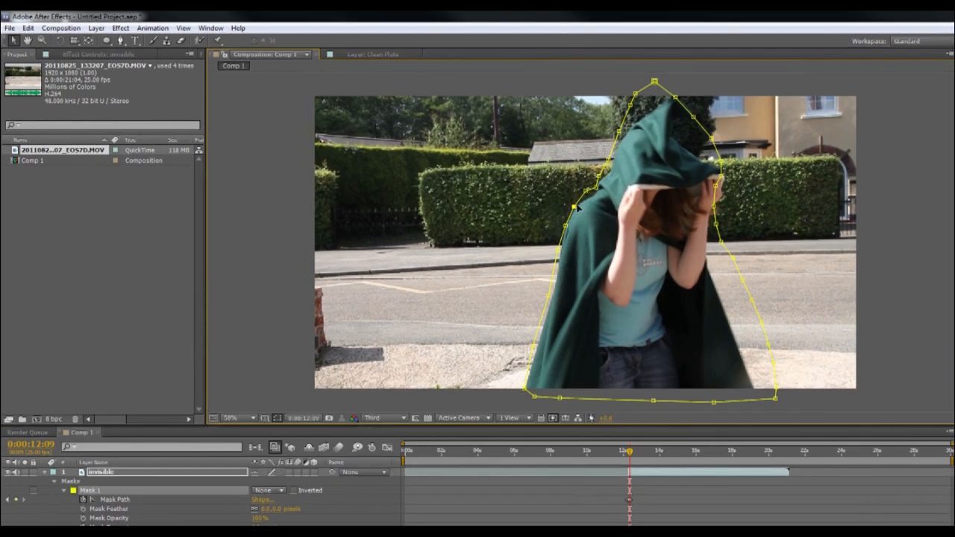
left_click_drag(570, 208, 578, 182)
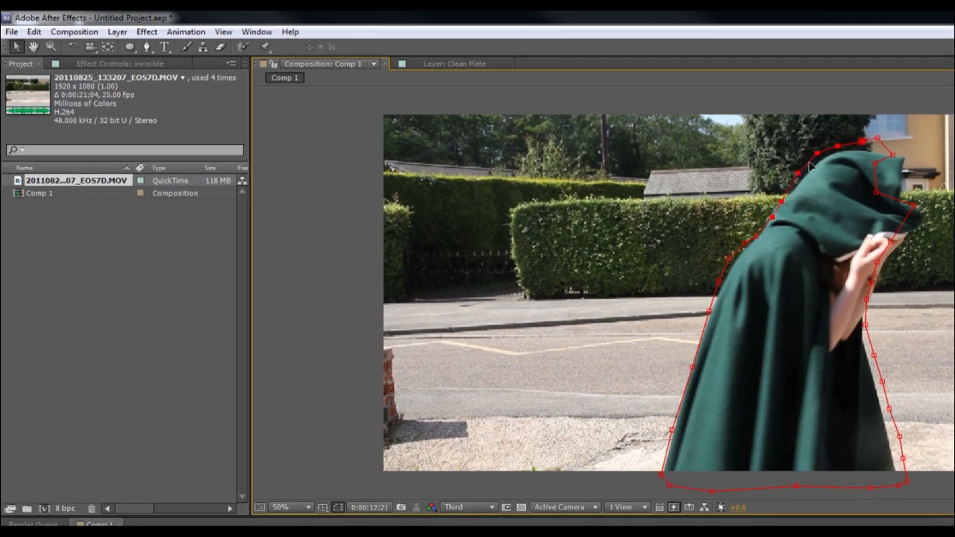
left_click_drag(809, 166, 877, 170)
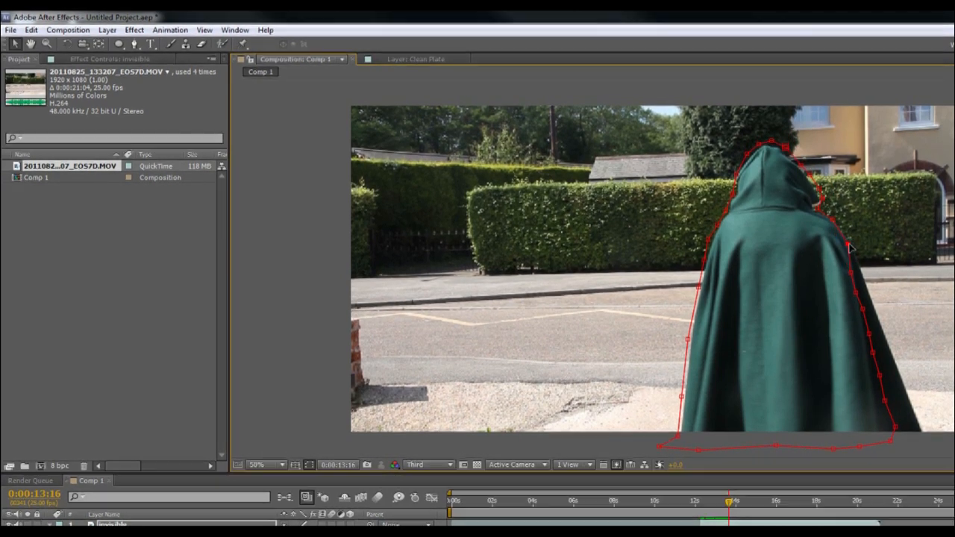
left_click_drag(847, 250, 884, 381)
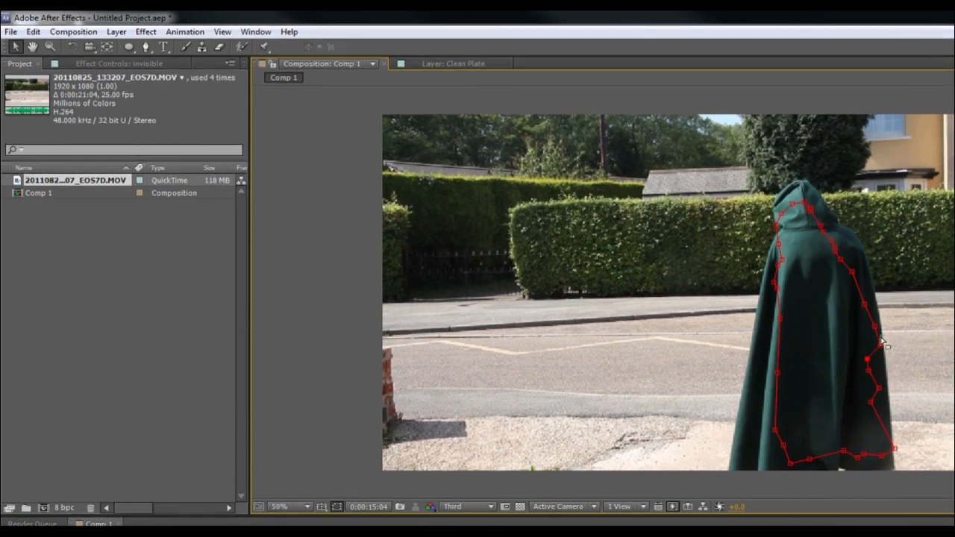
left_click_drag(884, 343, 895, 452)
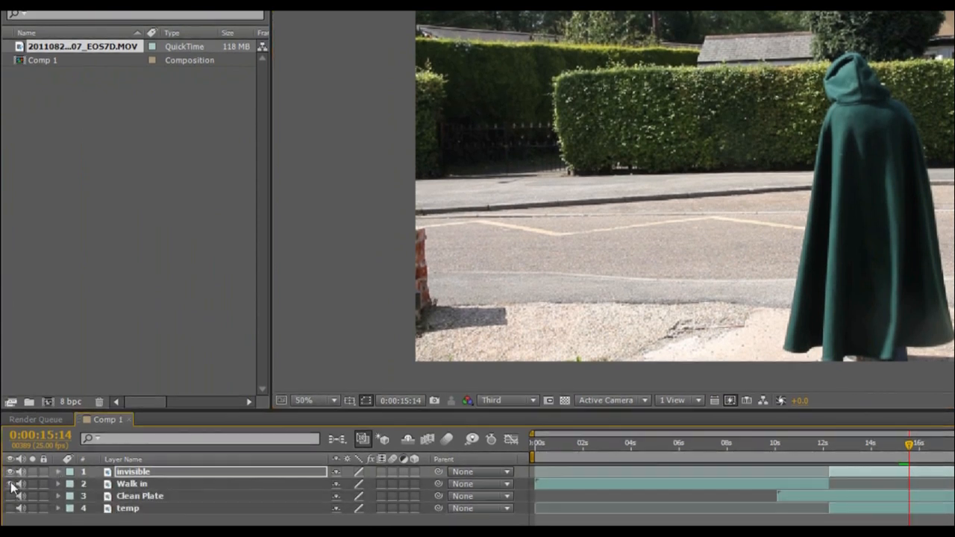
Step: Set Mask 1's mode to Add on the invisible layer
left_click(58, 471)
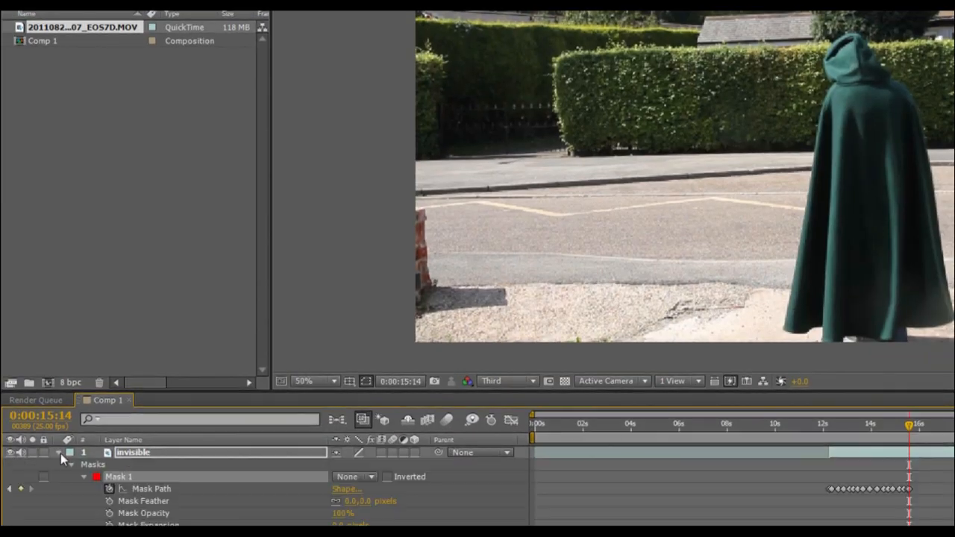
left_click(352, 477)
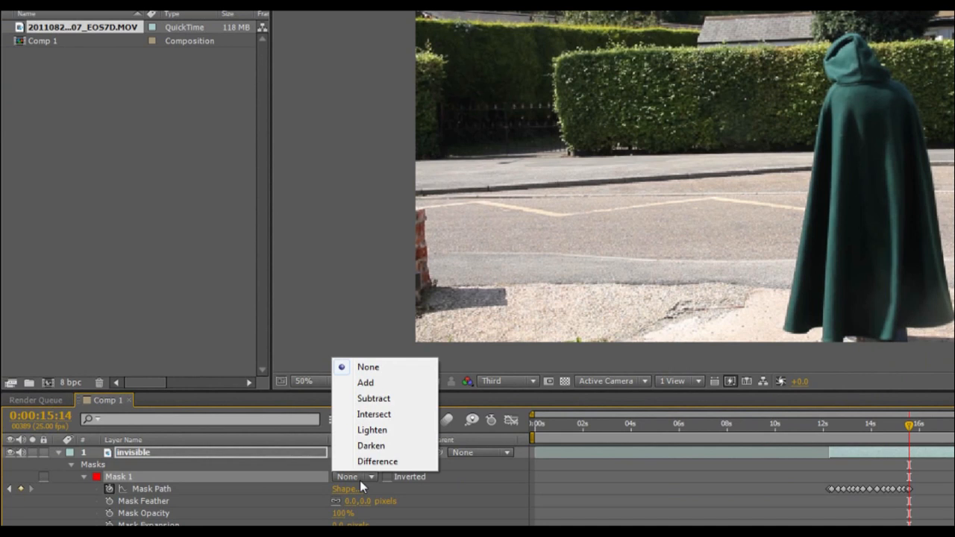
left_click(374, 398)
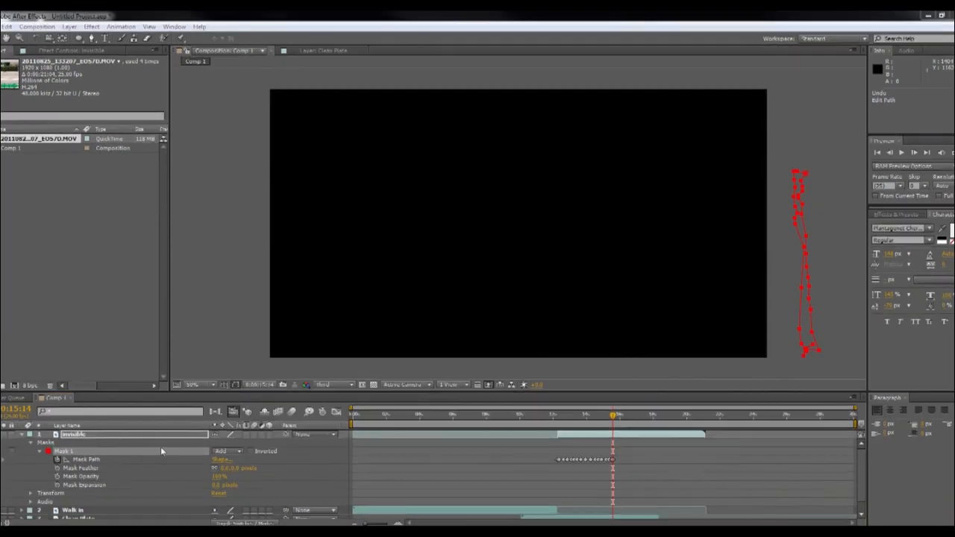
left_click(226, 450)
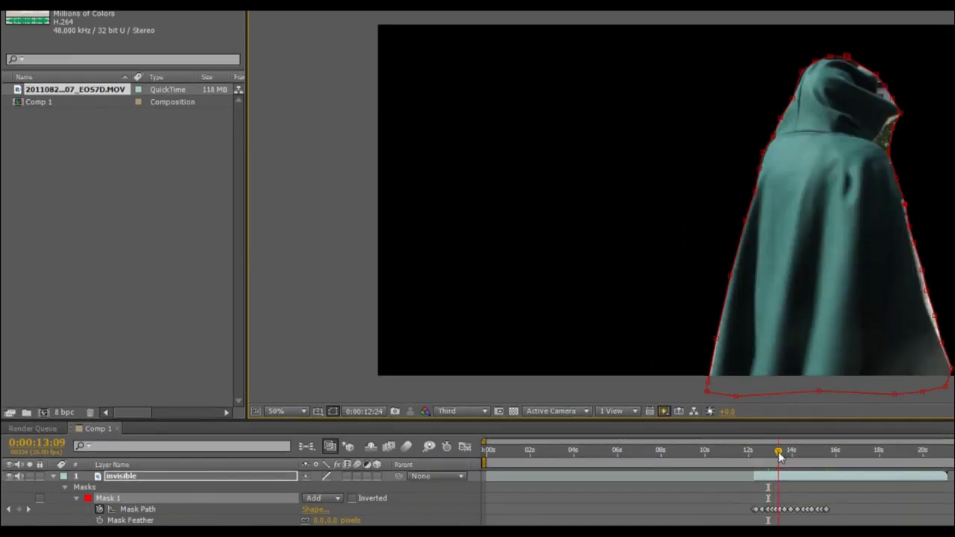
Step: Preview later frames, test Subtract mode, then return the mask to Add
left_click_drag(778, 452, 802, 452)
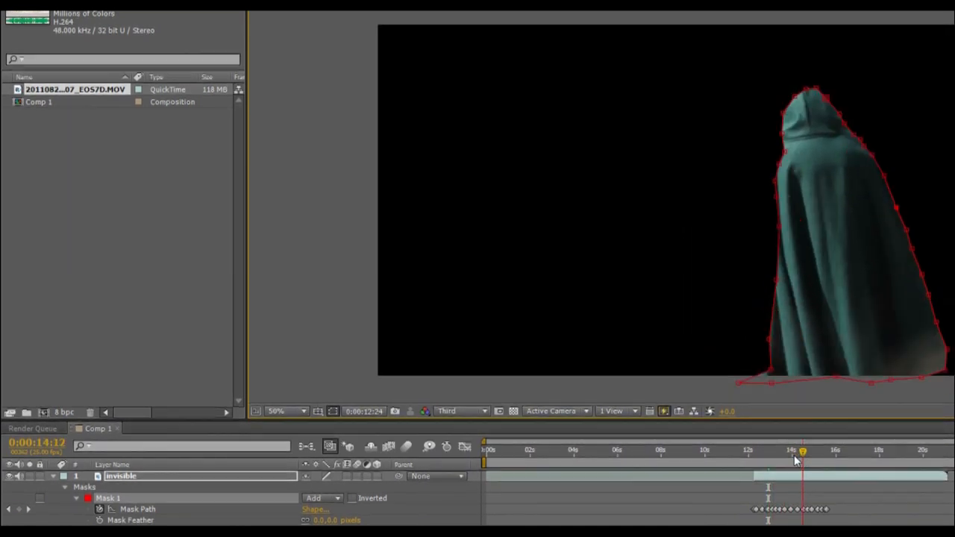
left_click(322, 497)
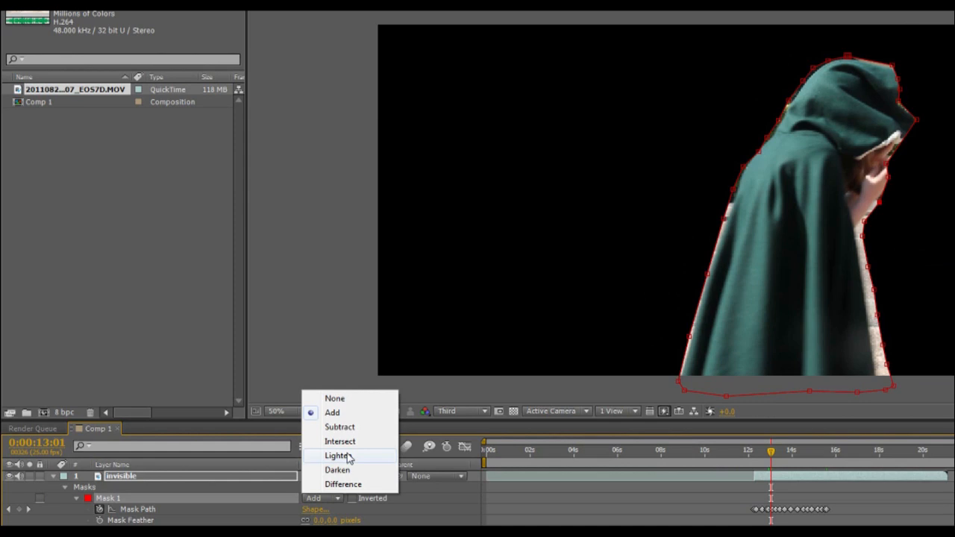
left_click(340, 427)
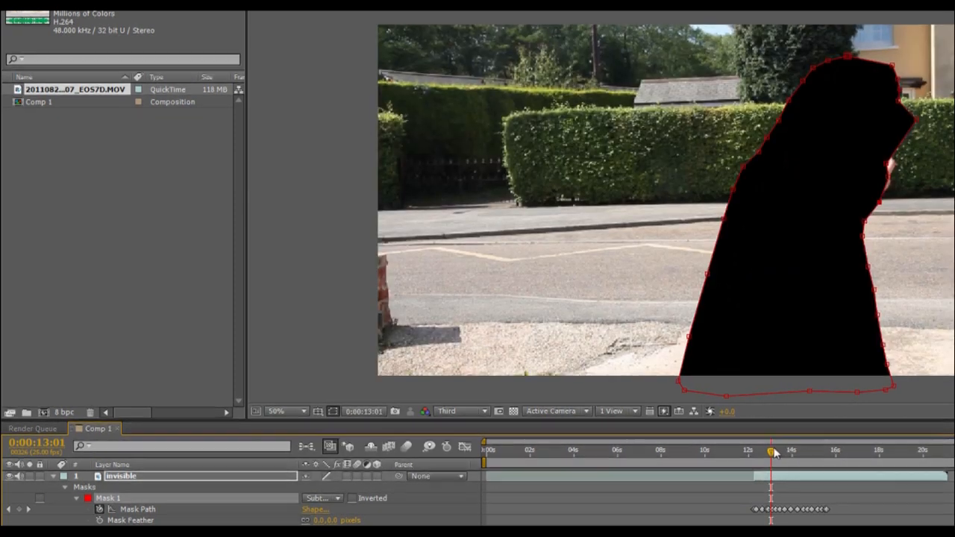
left_click_drag(771, 451, 779, 451)
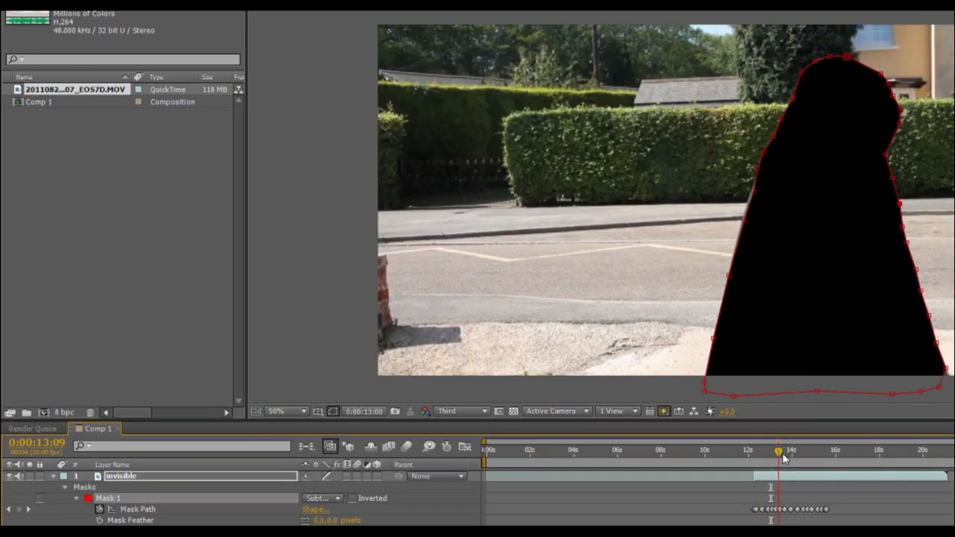
left_click_drag(784, 454, 815, 454)
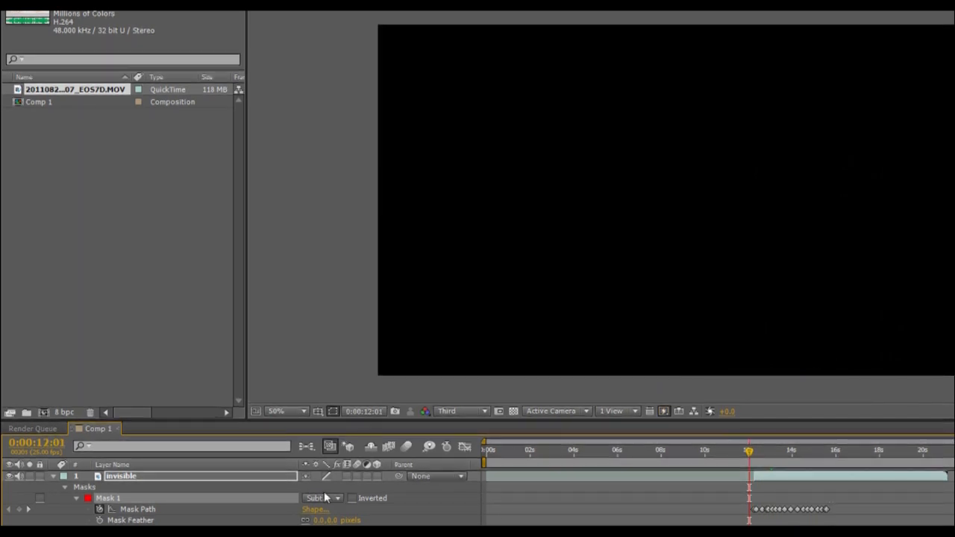
left_click(323, 497)
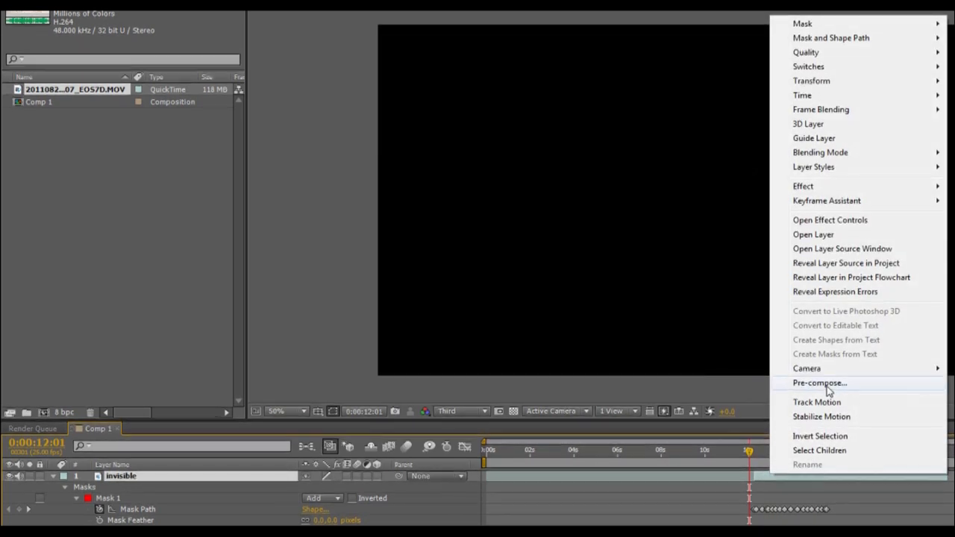
Step: Pre-compose the invisible layer into invisible Comp 1, moving all attributes inside
left_click(819, 383)
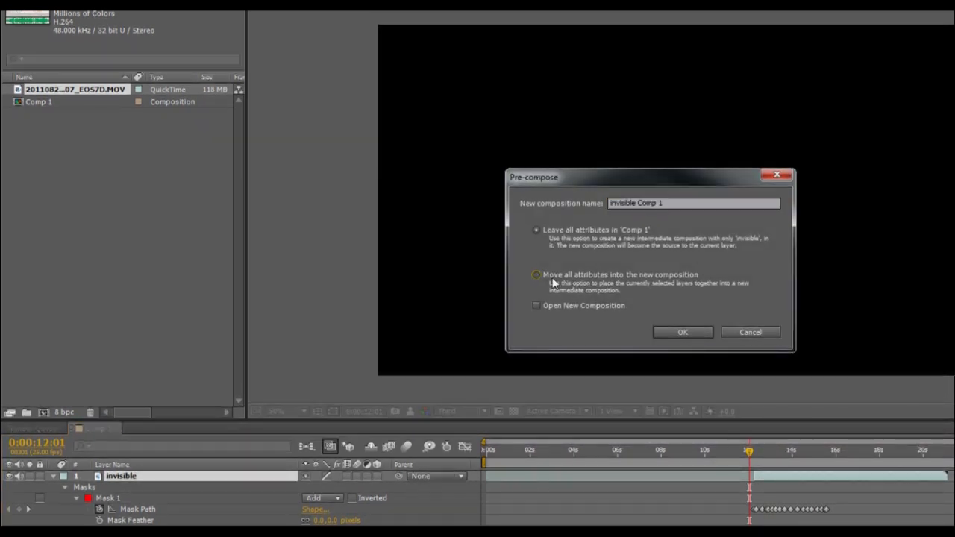
left_click(682, 332)
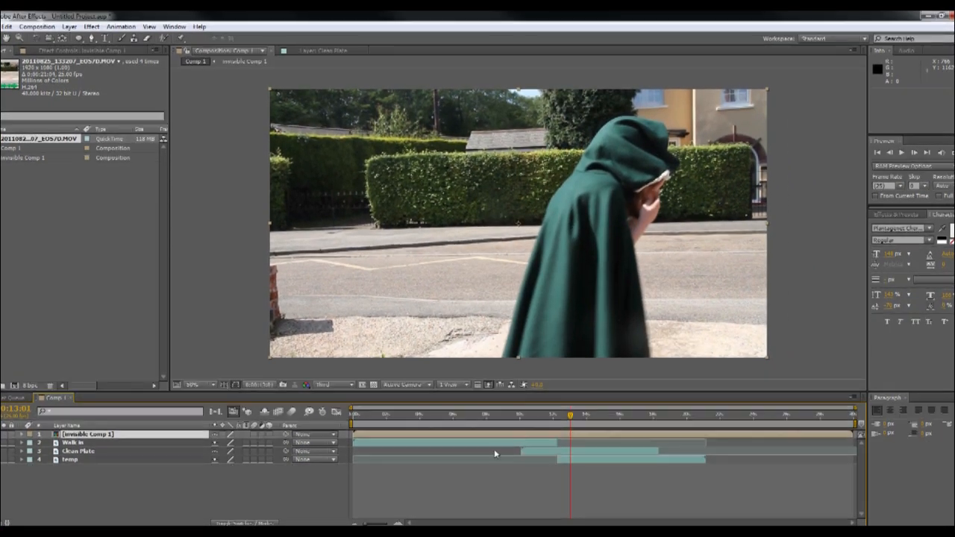
Step: Search the effects for Displacement Map and apply it to Clean Plate
left_click(79, 450)
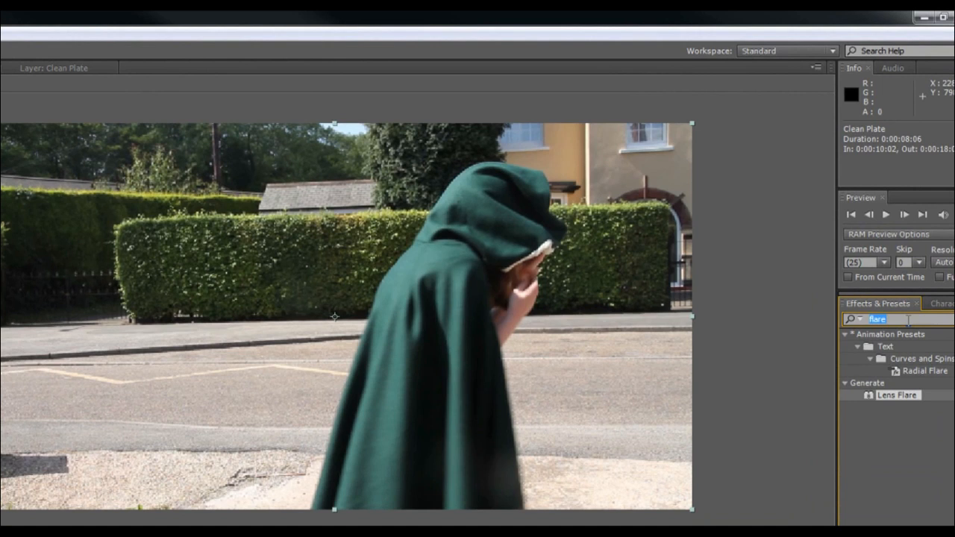
type("dol")
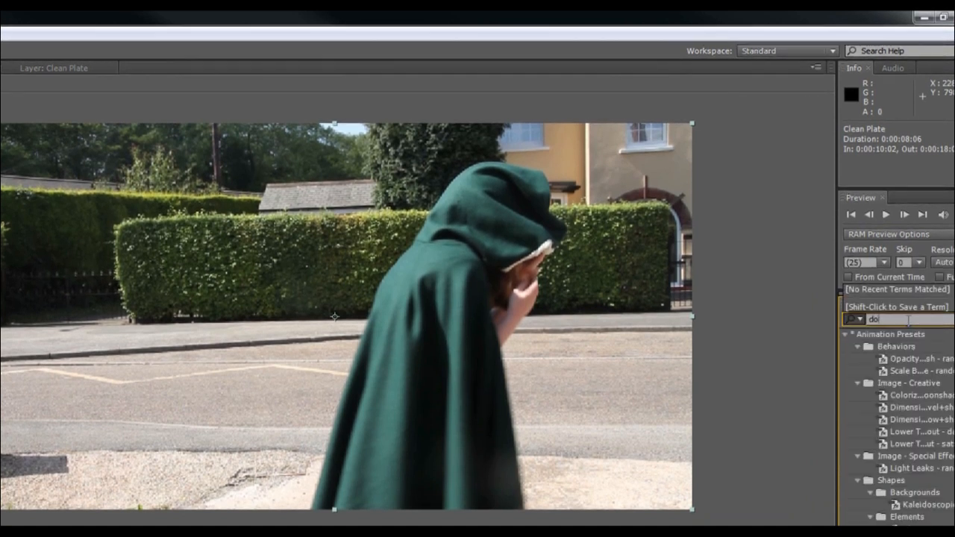
type("dis")
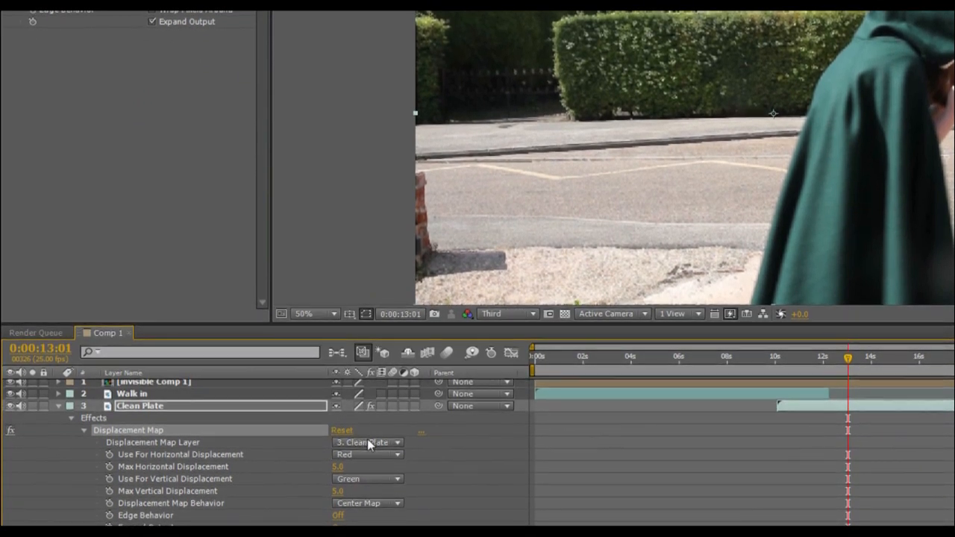
Step: Set the map layer to invisible Comp 1, Luminance channel, and adjust max displacement
left_click(367, 442)
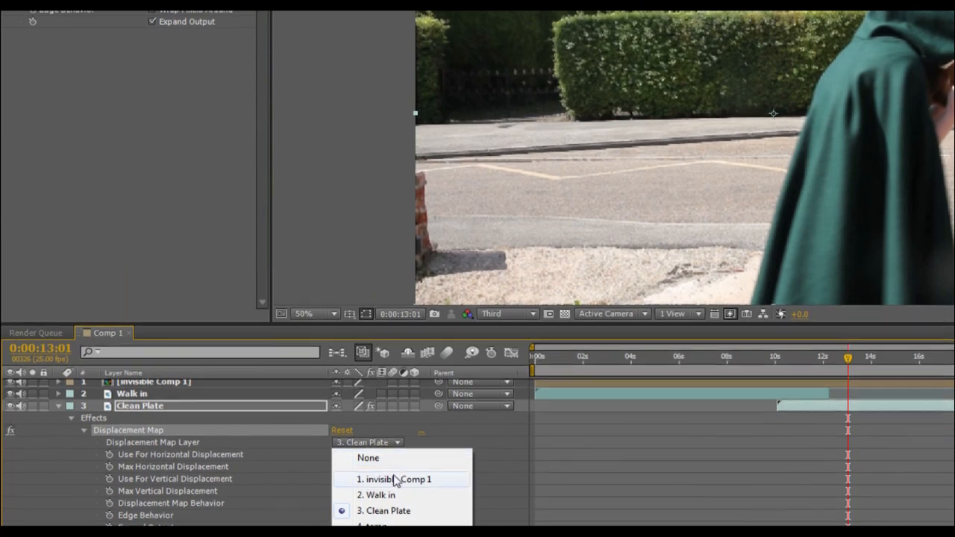
left_click(397, 479)
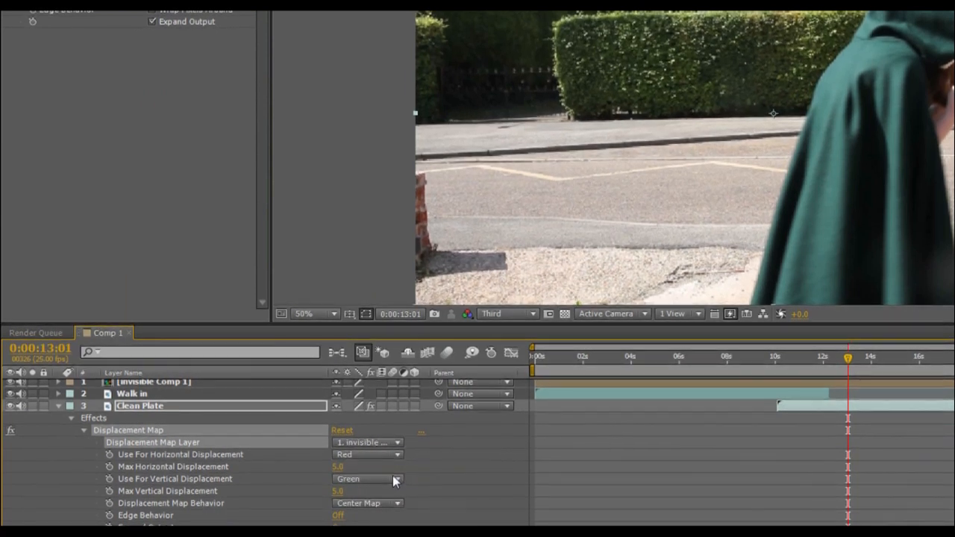
left_click(366, 478)
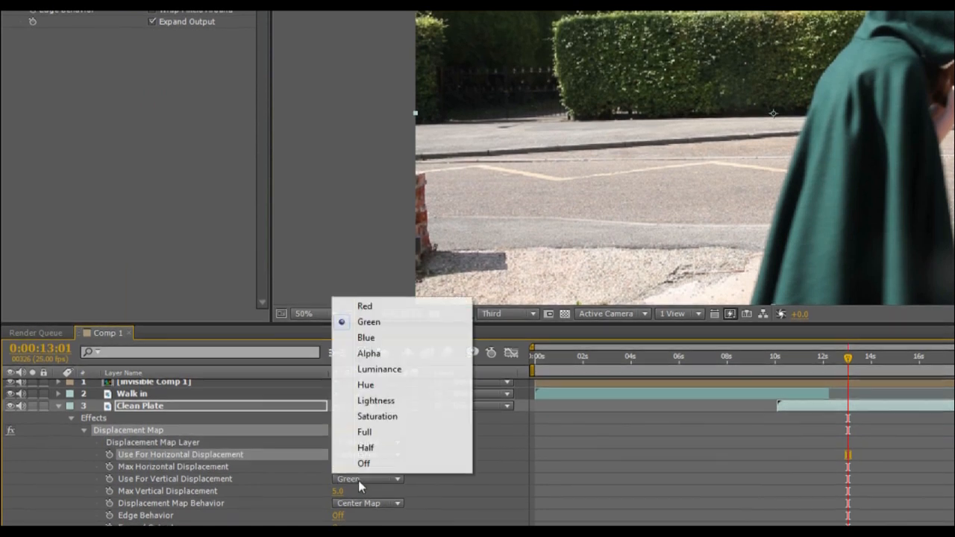
left_click(379, 368)
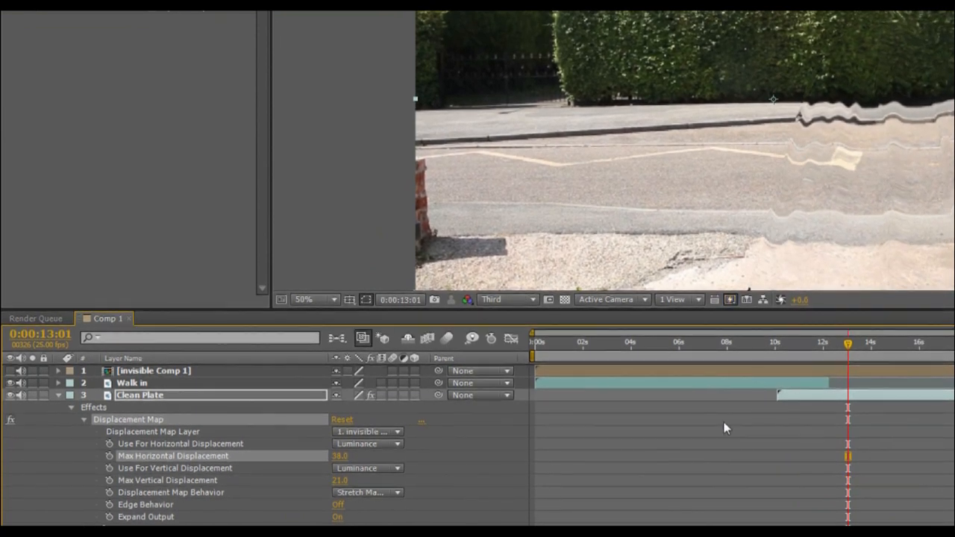
left_click_drag(849, 343, 823, 343)
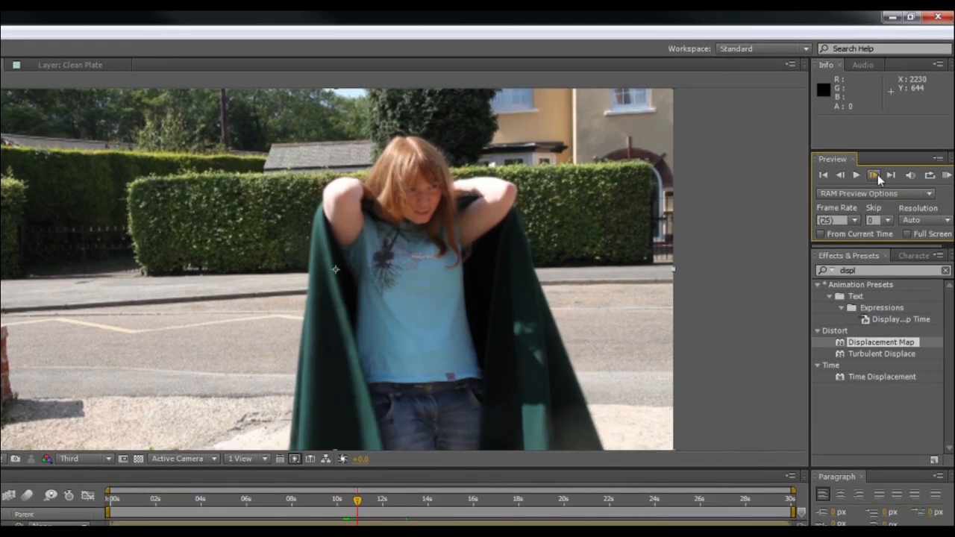
Step: Watch a RAM preview of the rippled, see-through cloaked actor, then stop playback
left_click(856, 175)
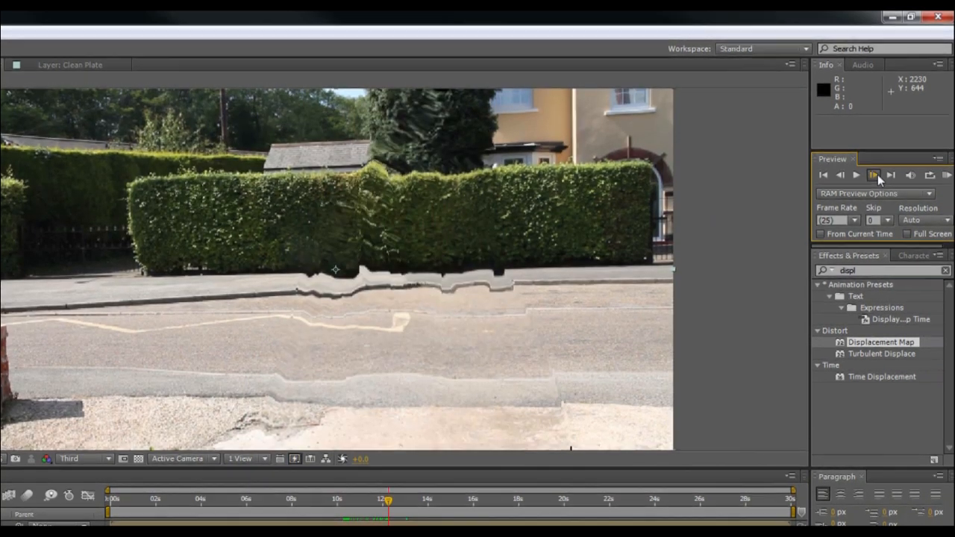
left_click(856, 175)
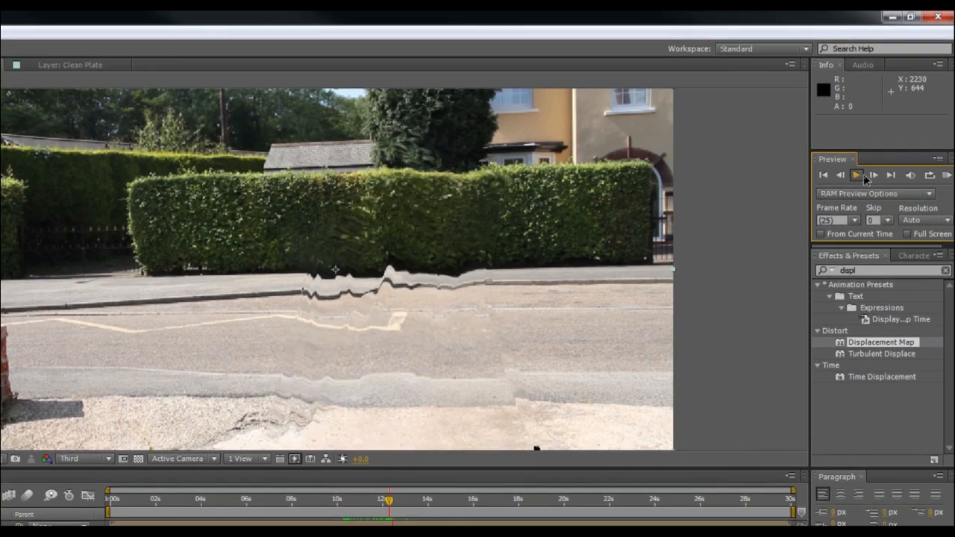
left_click(856, 175)
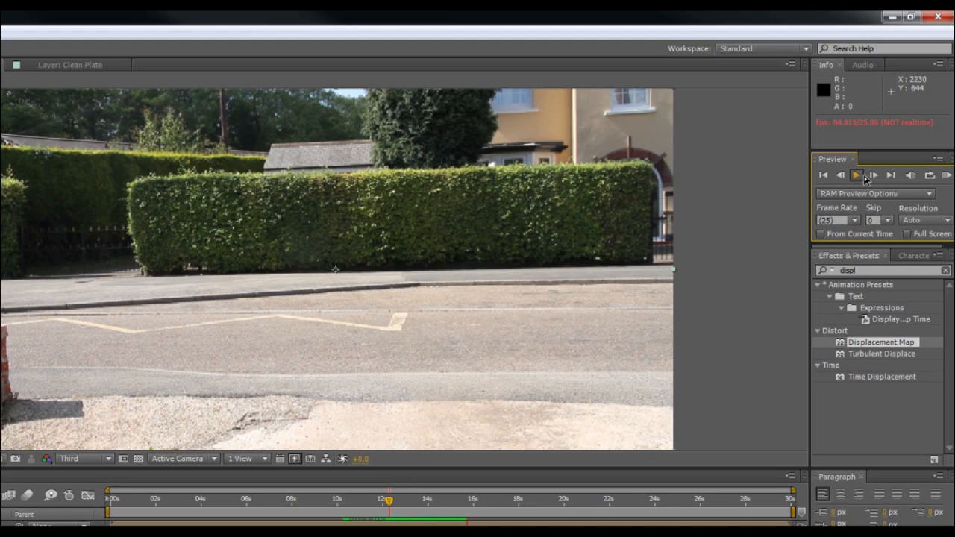
left_click(855, 174)
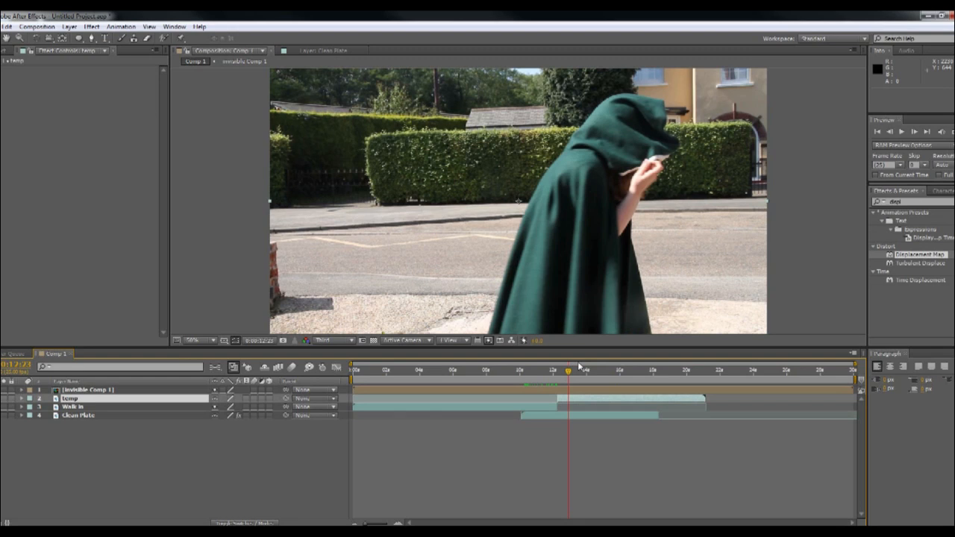
Step: Move the time indicator to about 12 seconds and expand the temp layer's properties
left_click(554, 370)
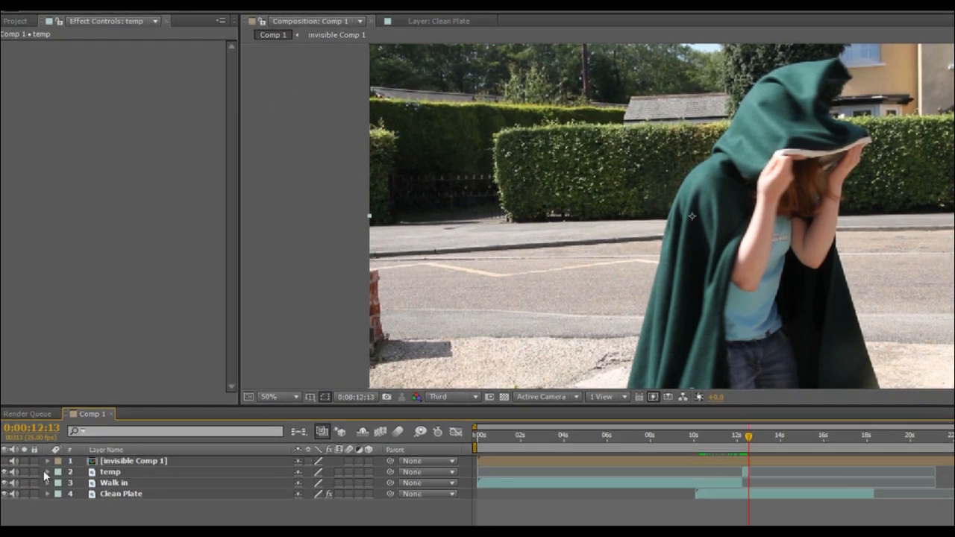
left_click(47, 472)
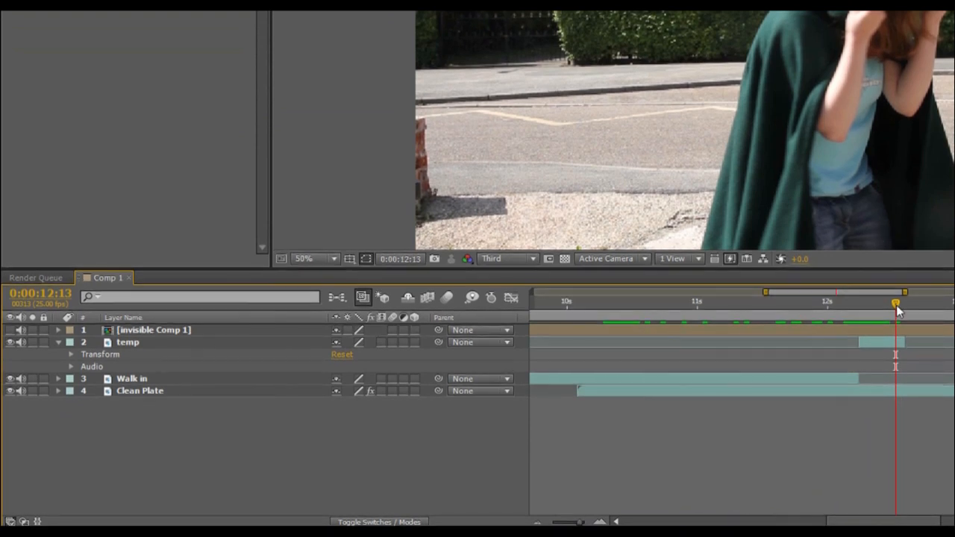
Step: At 12:06, trace Mask 1 around the hood on temp with mode None
left_click_drag(896, 304, 858, 304)
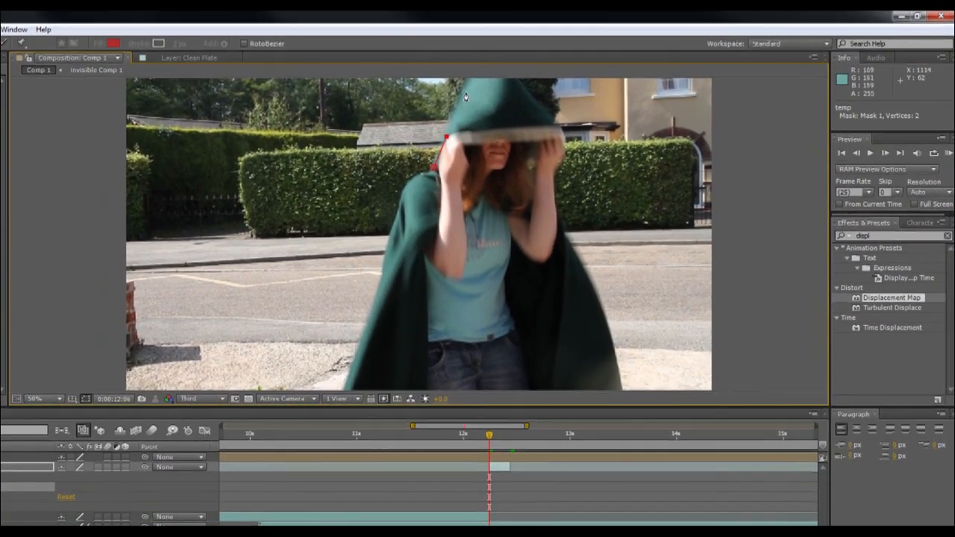
left_click(469, 84)
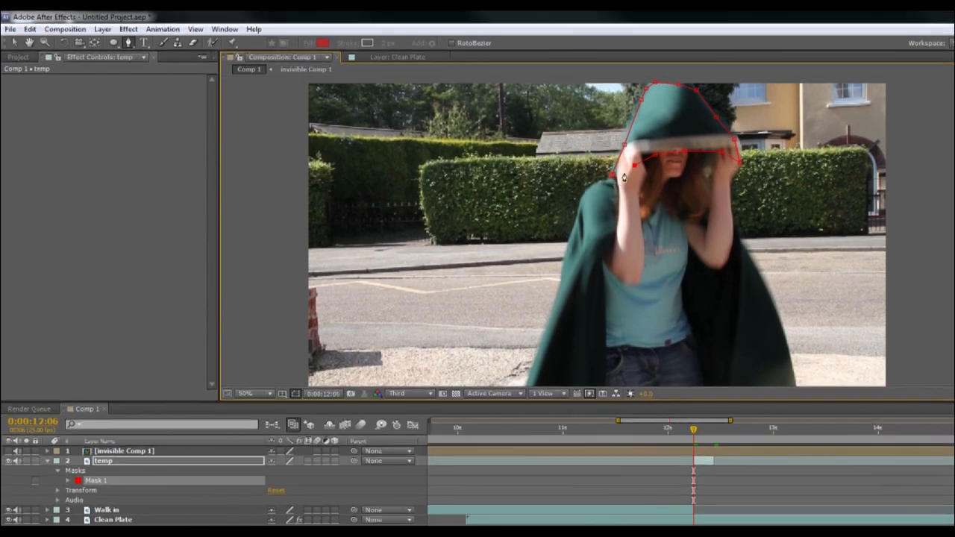
left_click(283, 479)
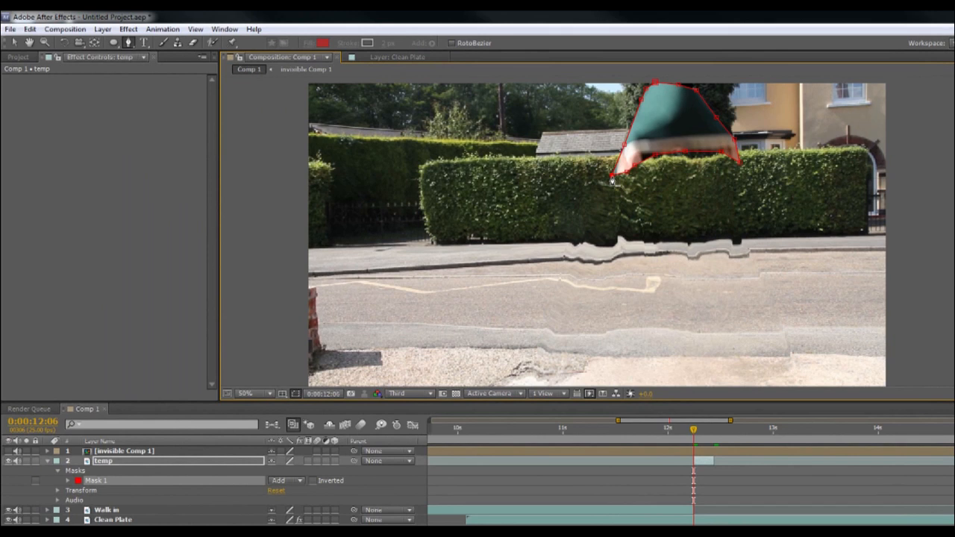
left_click(283, 480)
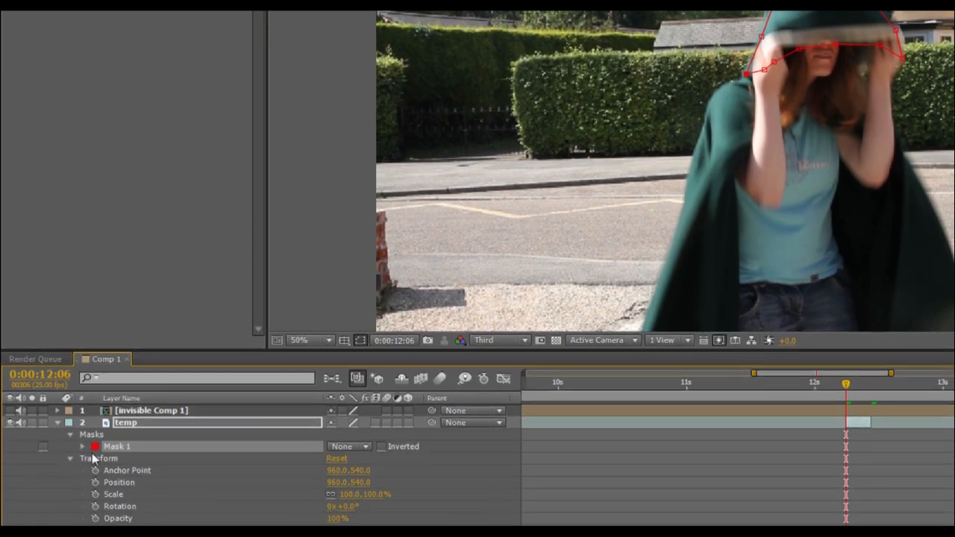
Step: Reshape the temp mask's vertices over the hood's peak, left side and cloak edge
left_click(82, 446)
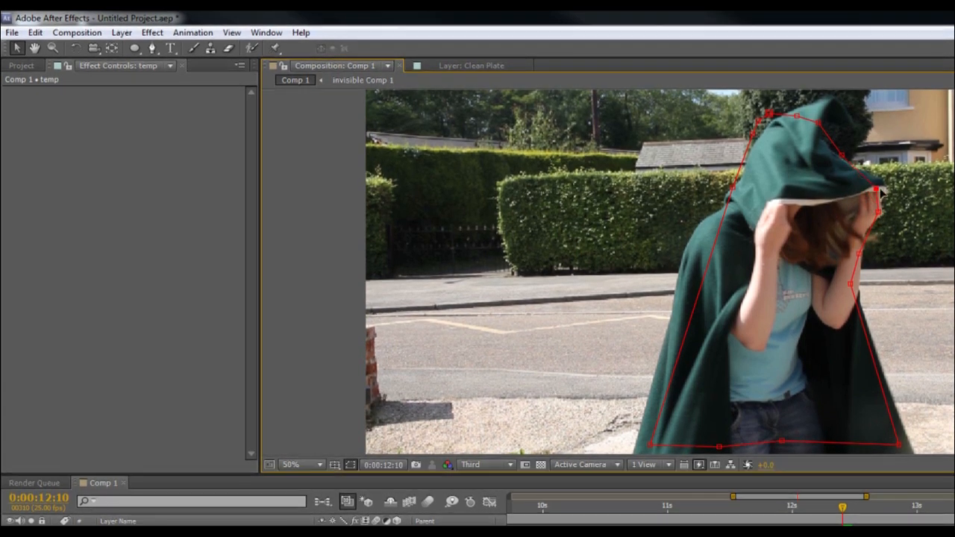
left_click_drag(876, 191, 865, 171)
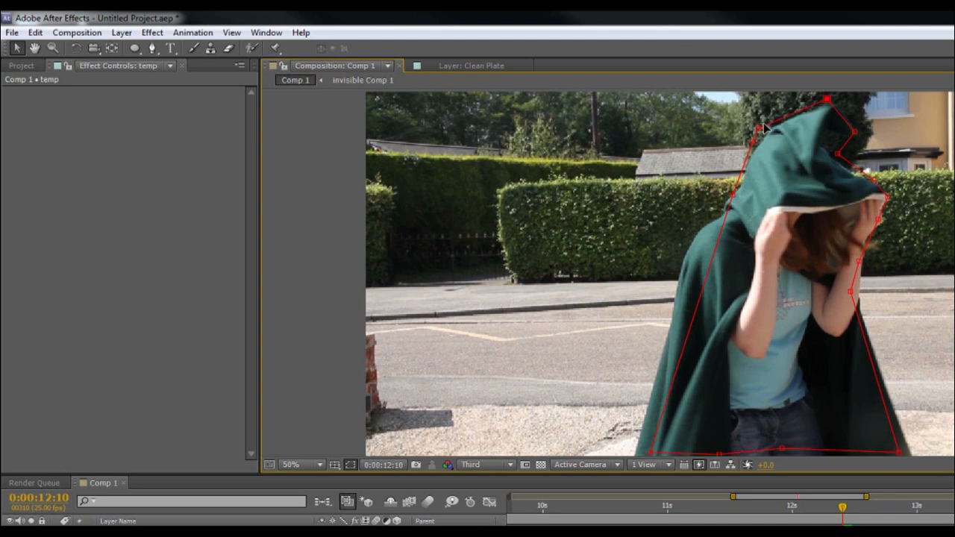
left_click_drag(765, 129, 739, 188)
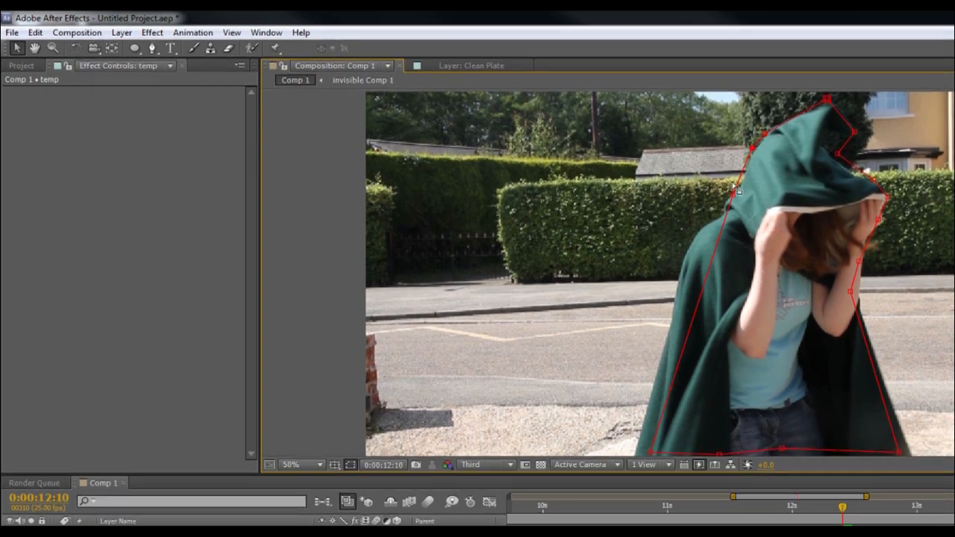
left_click_drag(735, 190, 694, 247)
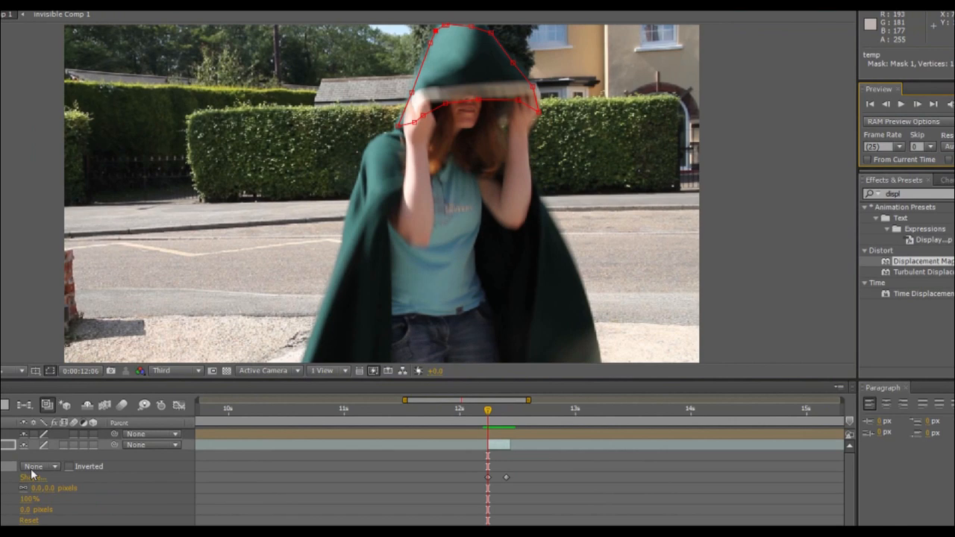
Step: Change Mask 1's mode on temp so the hood area reveals the rippled background
left_click(36, 466)
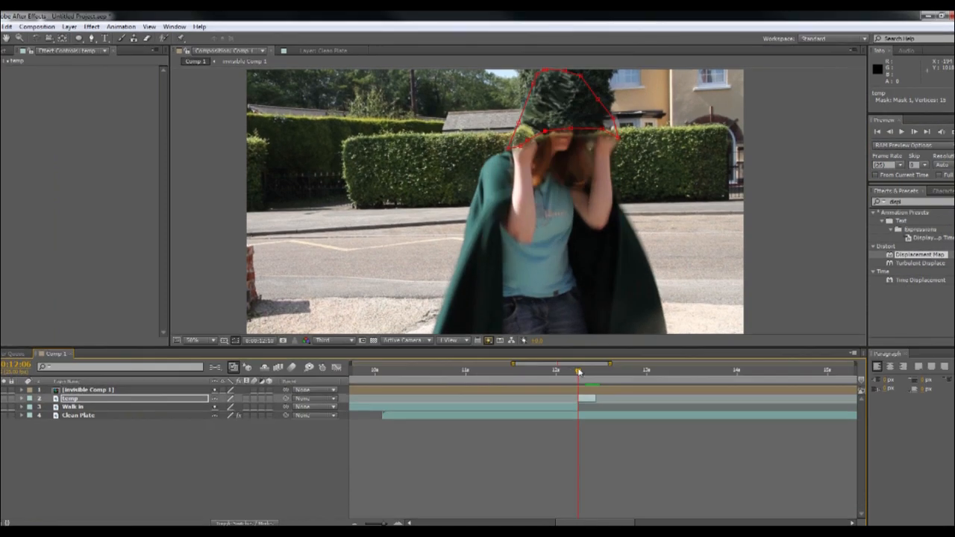
left_click(87, 388)
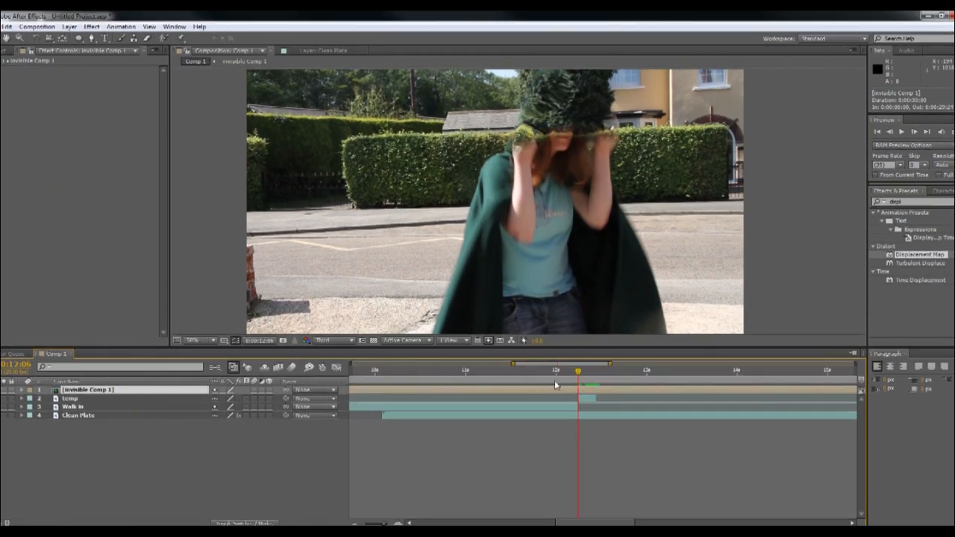